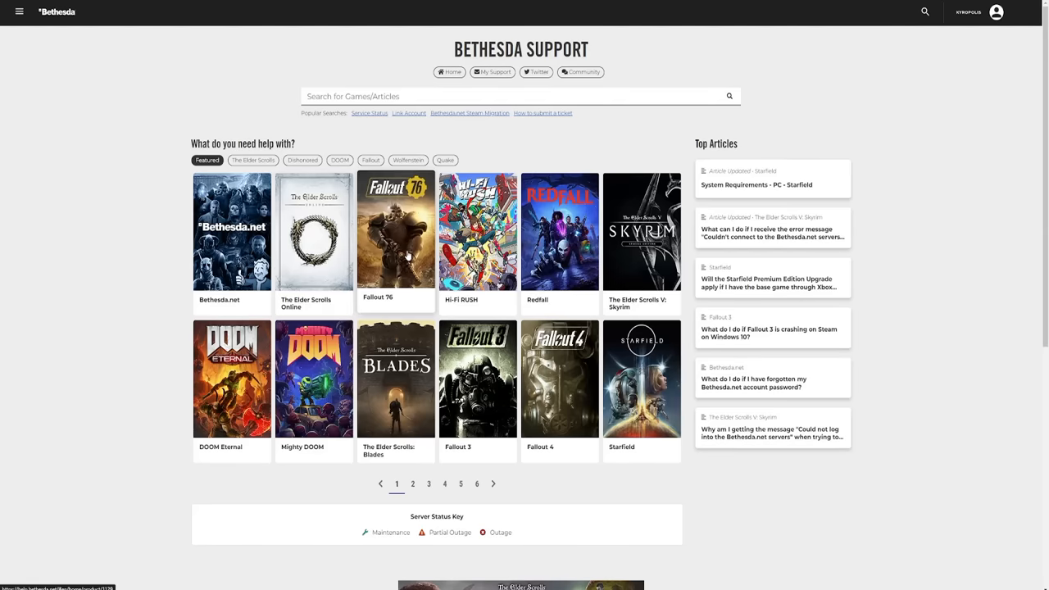
Start a Fallout 76 request under Billing/Purchase/Code and choose Atomic Shop help.
{"action": "left_click", "coordinate": [395, 233]}
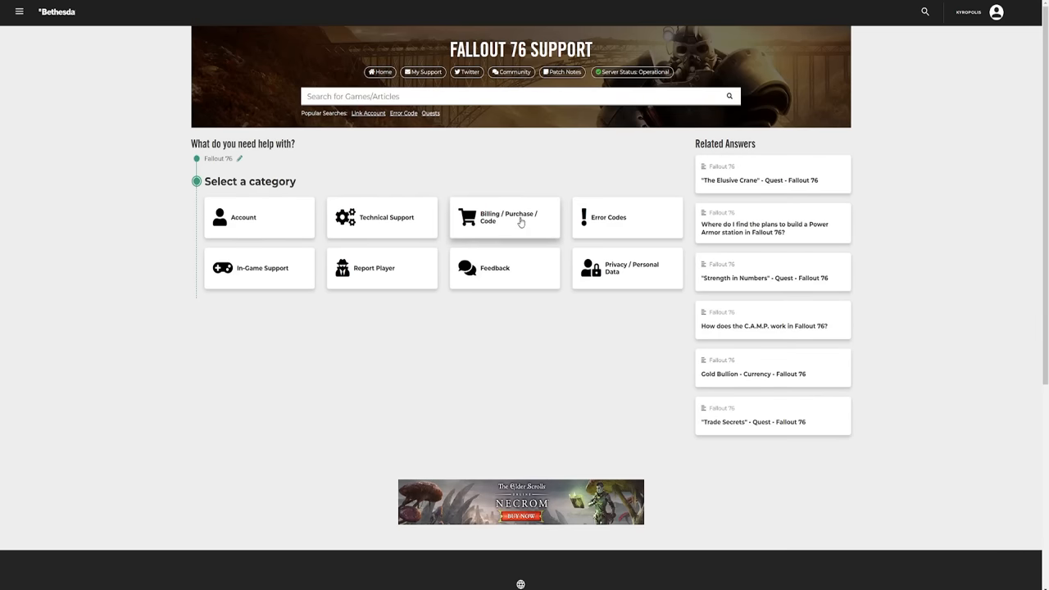
{"action": "left_click", "coordinate": [505, 216]}
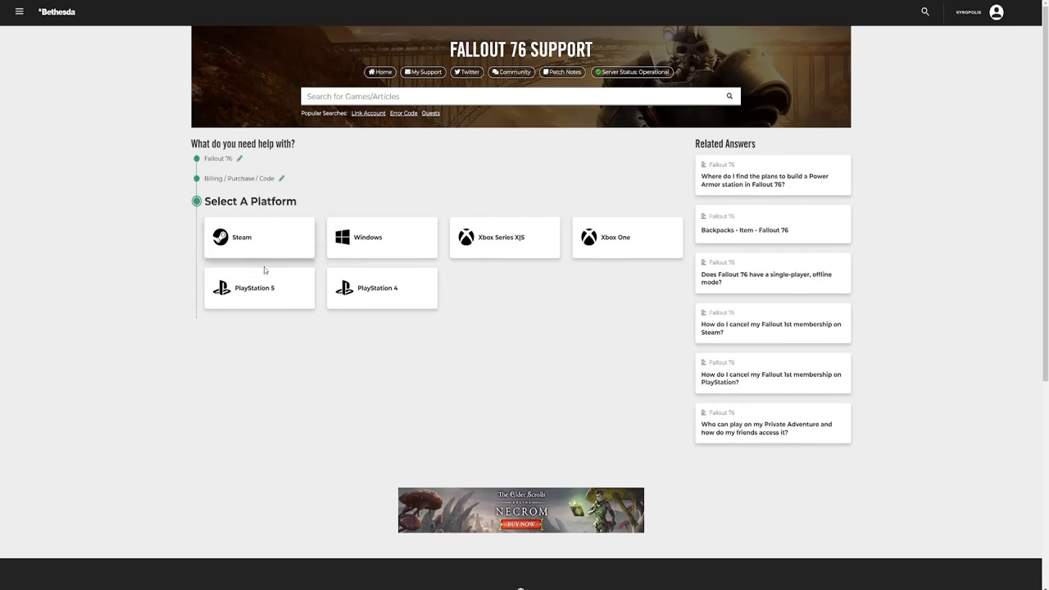
{"action": "mouse_move", "coordinate": [193, 344]}
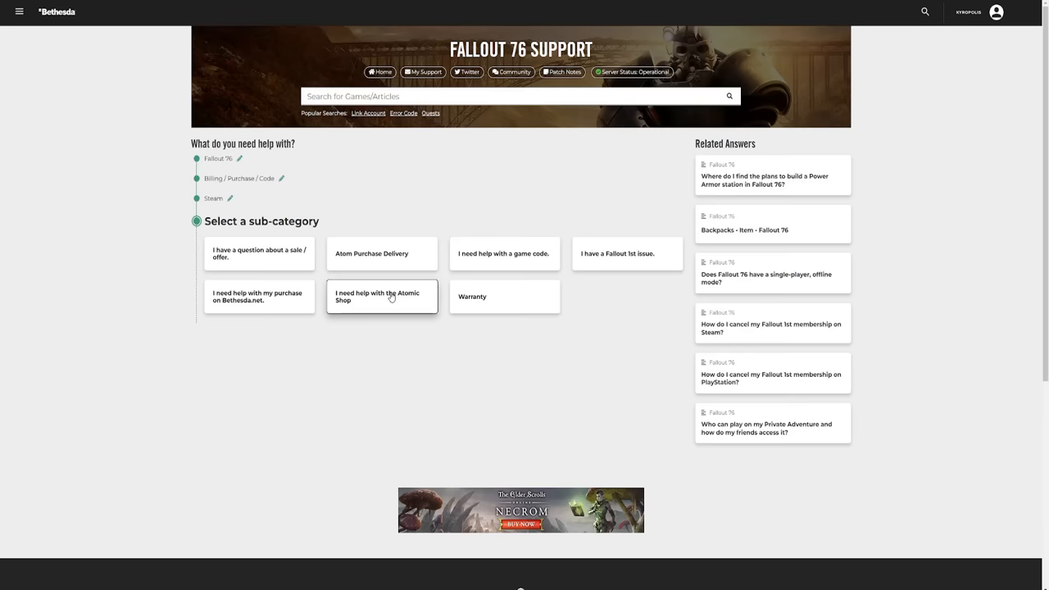
{"action": "left_click", "coordinate": [382, 296]}
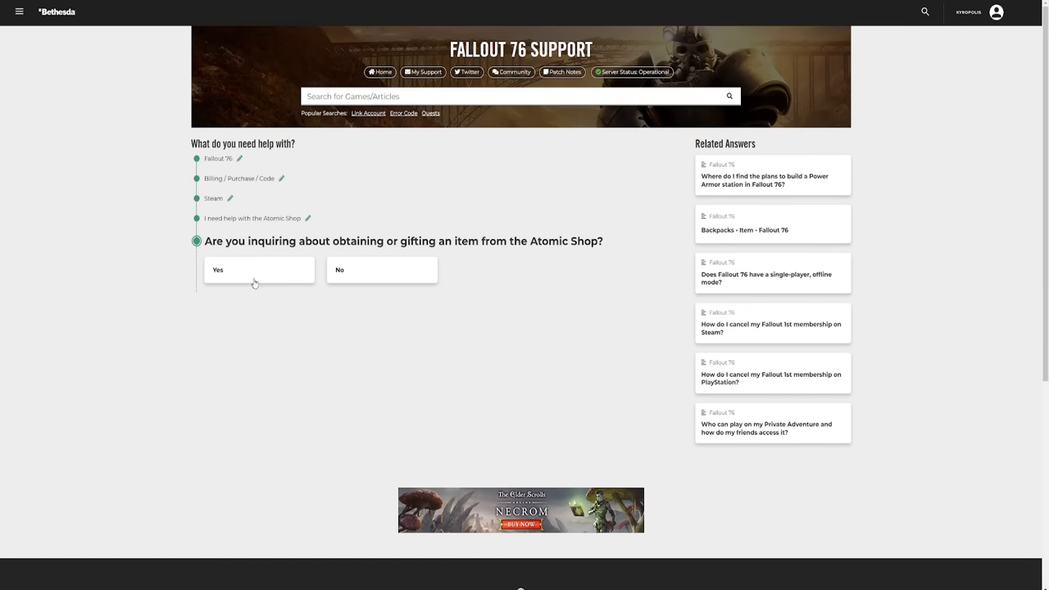
Answer Yes to the question about obtaining or gifting an Atomic Shop item.
{"action": "left_click", "coordinate": [259, 269]}
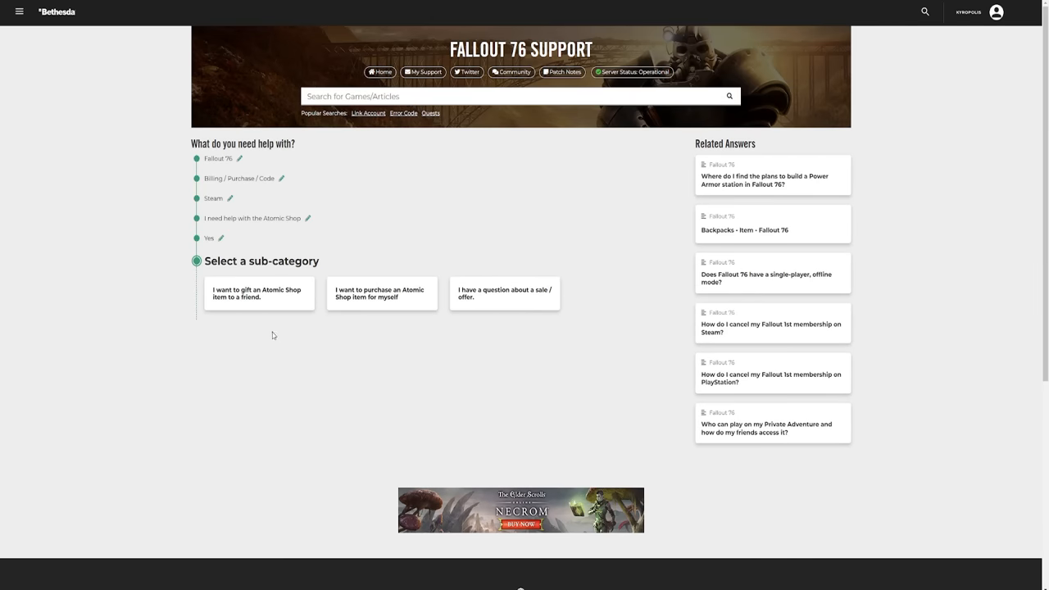
{"action": "mouse_move", "coordinate": [254, 331]}
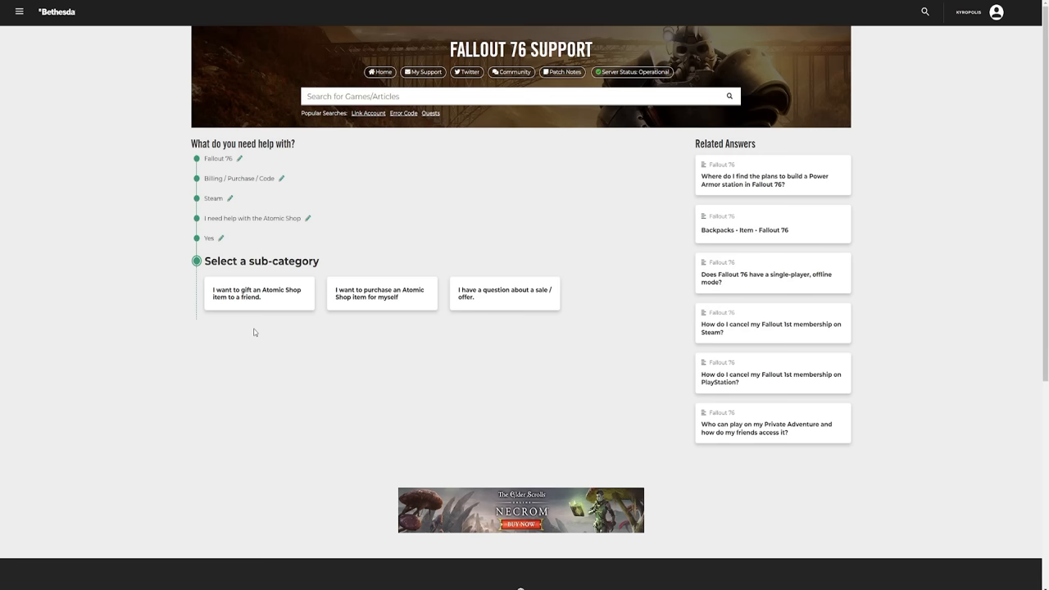
{"action": "mouse_move", "coordinate": [341, 319]}
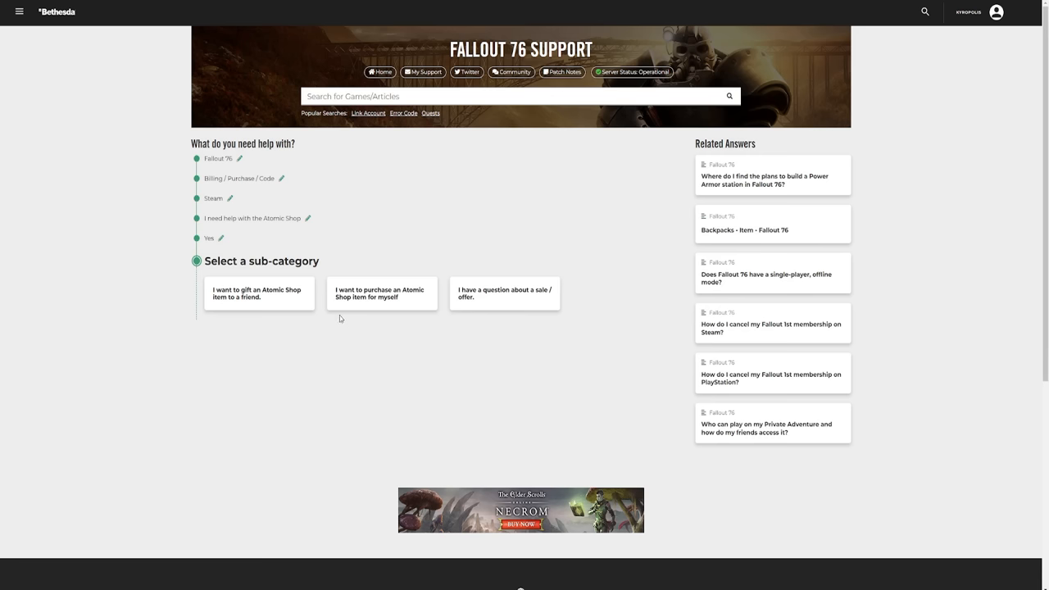
{"action": "mouse_move", "coordinate": [378, 311]}
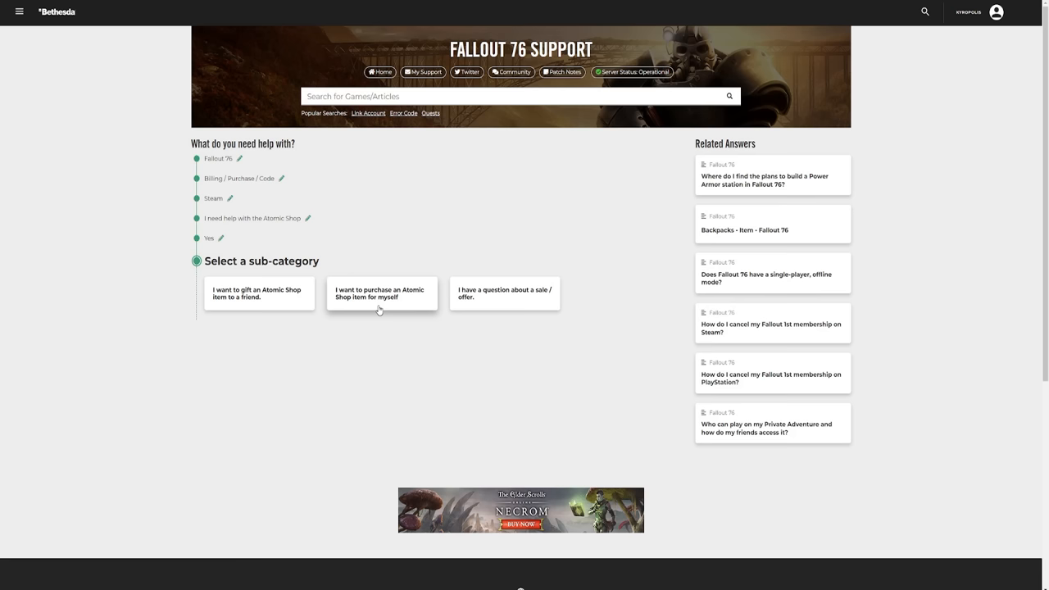
{"action": "mouse_move", "coordinate": [479, 306]}
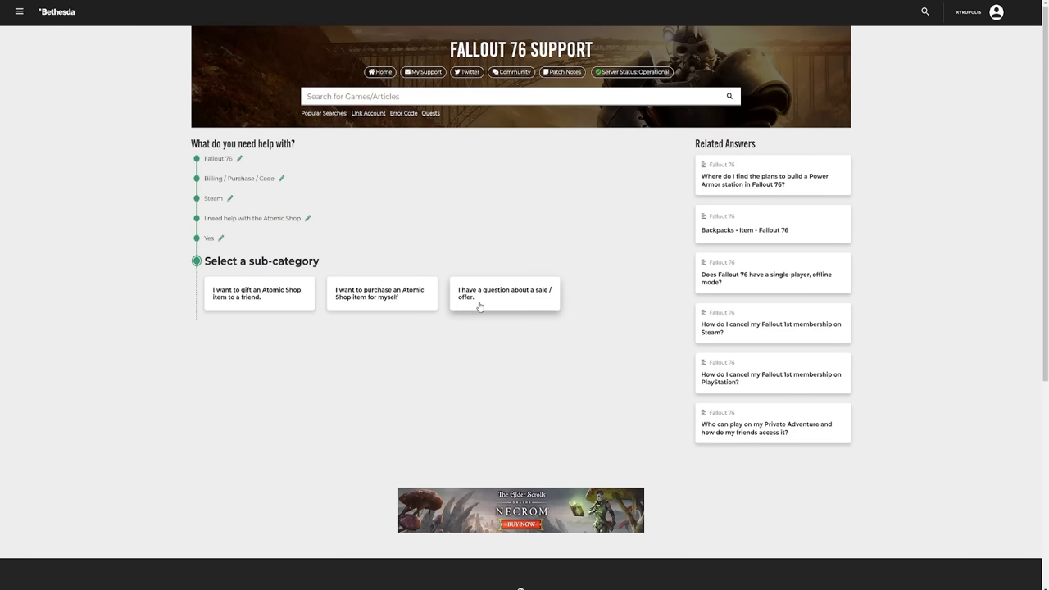
{"action": "mouse_move", "coordinate": [484, 298]}
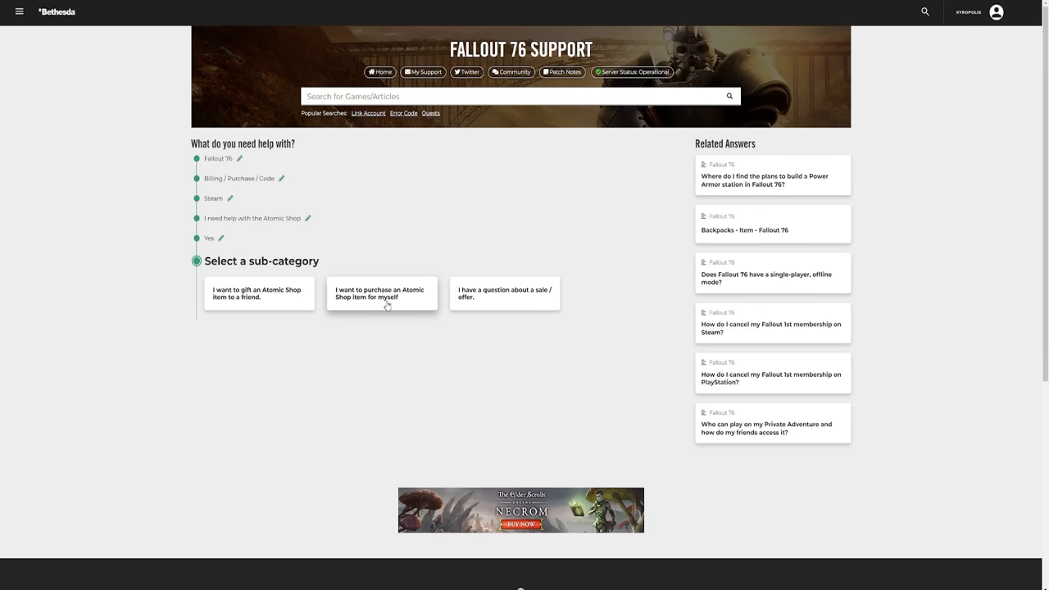
Choose purchasing an item for yourself and enter the Steam name 'kyropolis' in the Gamertag field.
{"action": "left_click", "coordinate": [380, 294]}
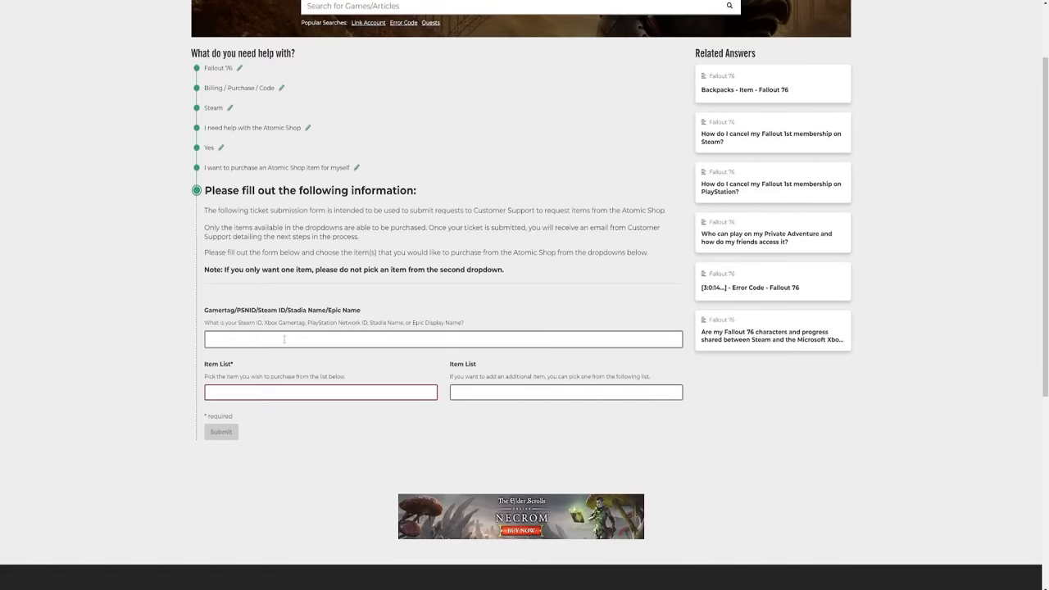
{"action": "type", "text": "kyropolis"}
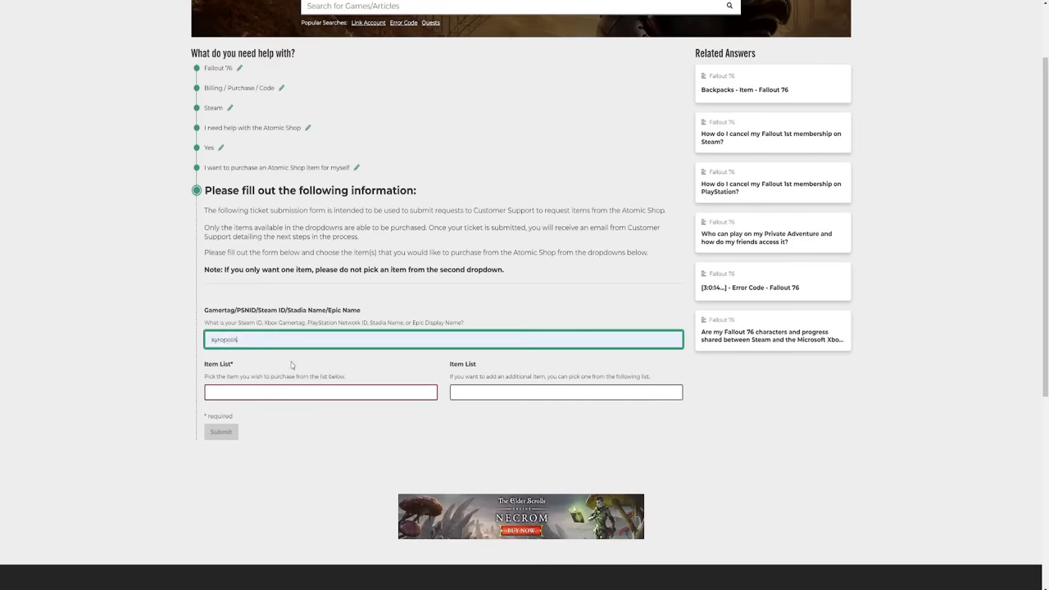
{"action": "scroll", "scroll_direction": "down", "scroll_amount": 3}
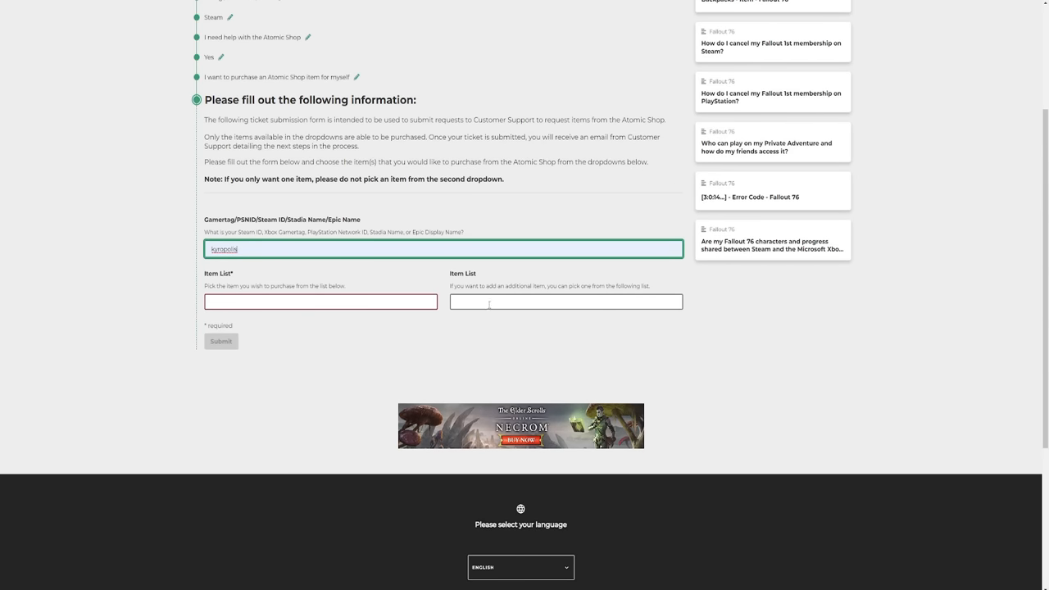
{"action": "left_click", "coordinate": [320, 302]}
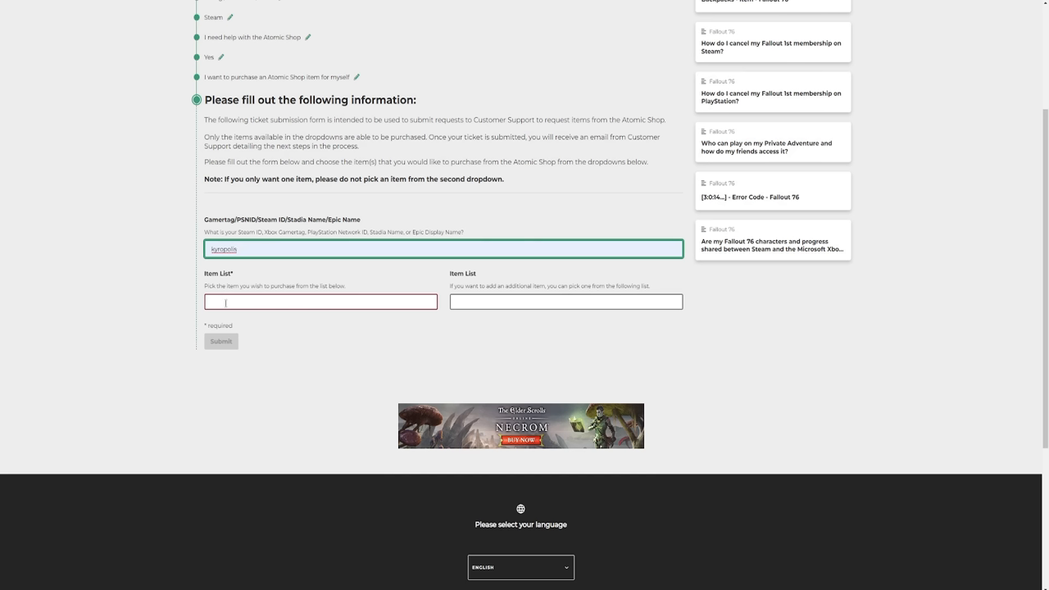
{"action": "mouse_move", "coordinate": [534, 310]}
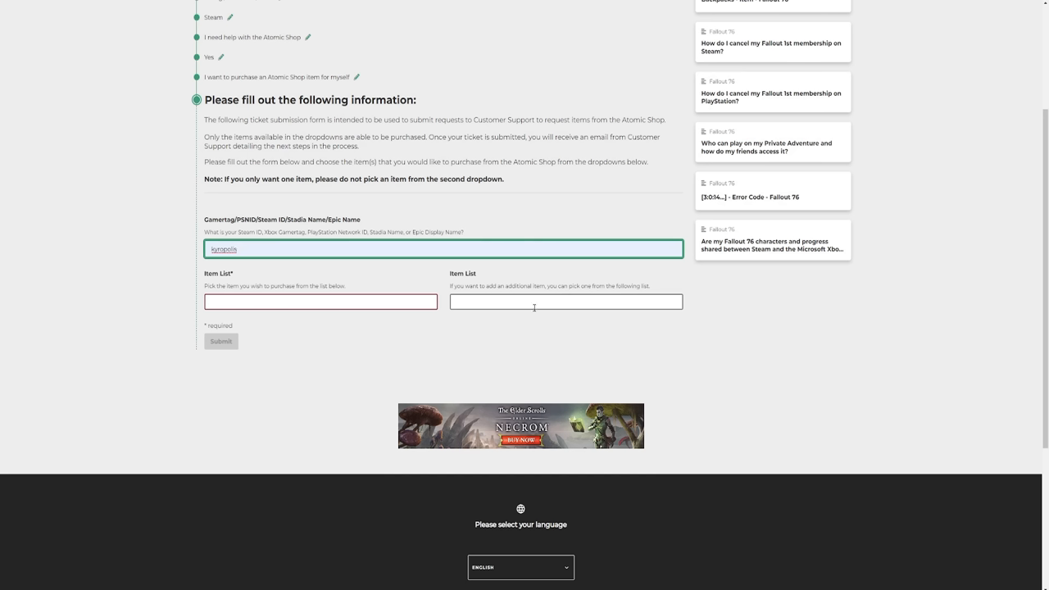
{"action": "mouse_move", "coordinate": [499, 309]}
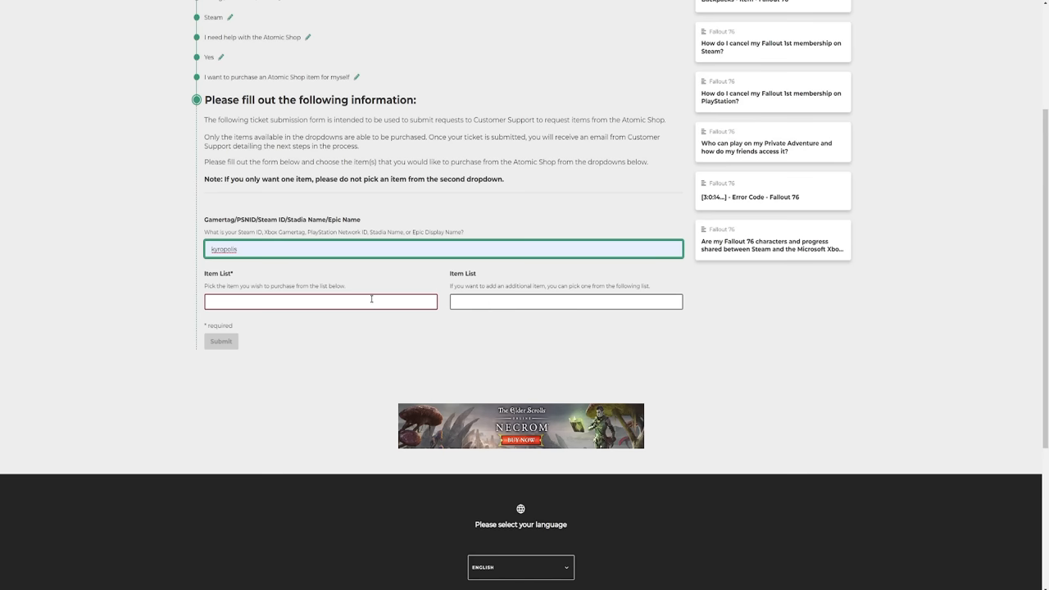
Select Hay Bales from the Item List dropdown as the item to purchase.
{"action": "left_click", "coordinate": [321, 301]}
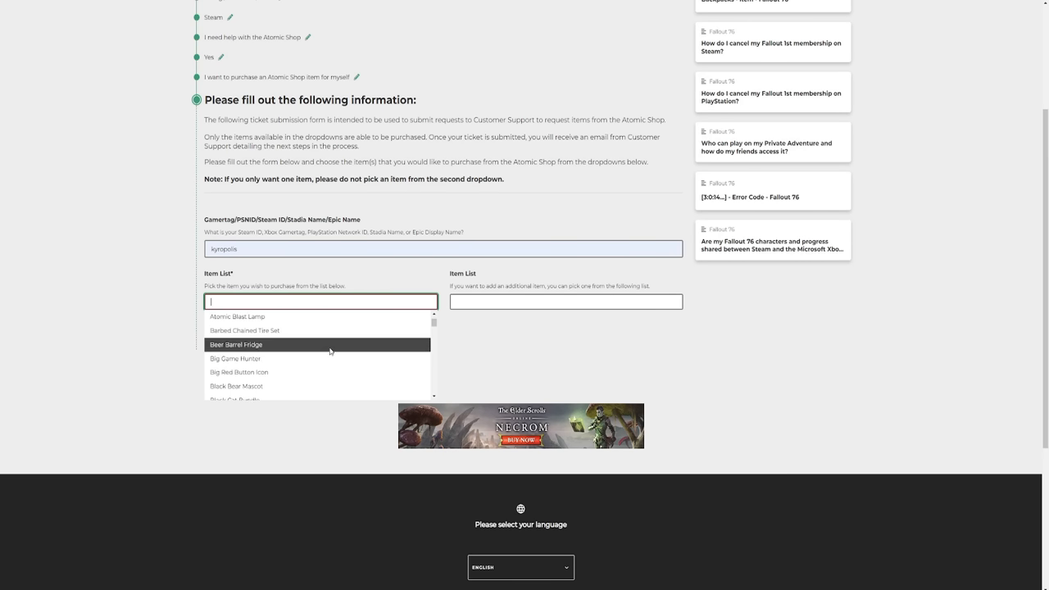
{"action": "scroll", "scroll_direction": "down", "scroll_amount": 3}
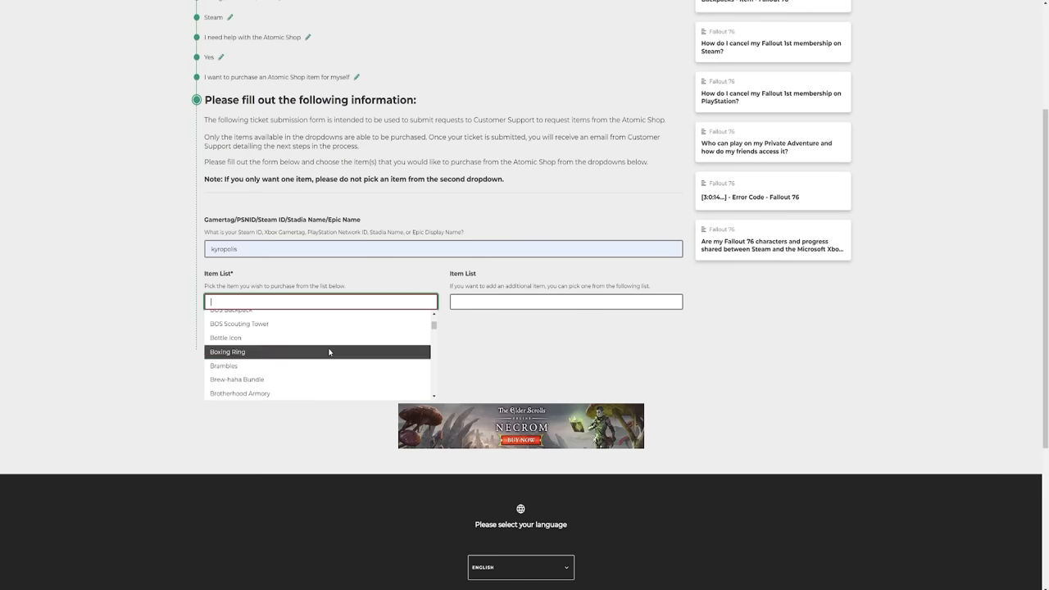
{"action": "scroll", "scroll_direction": "down", "scroll_amount": 3}
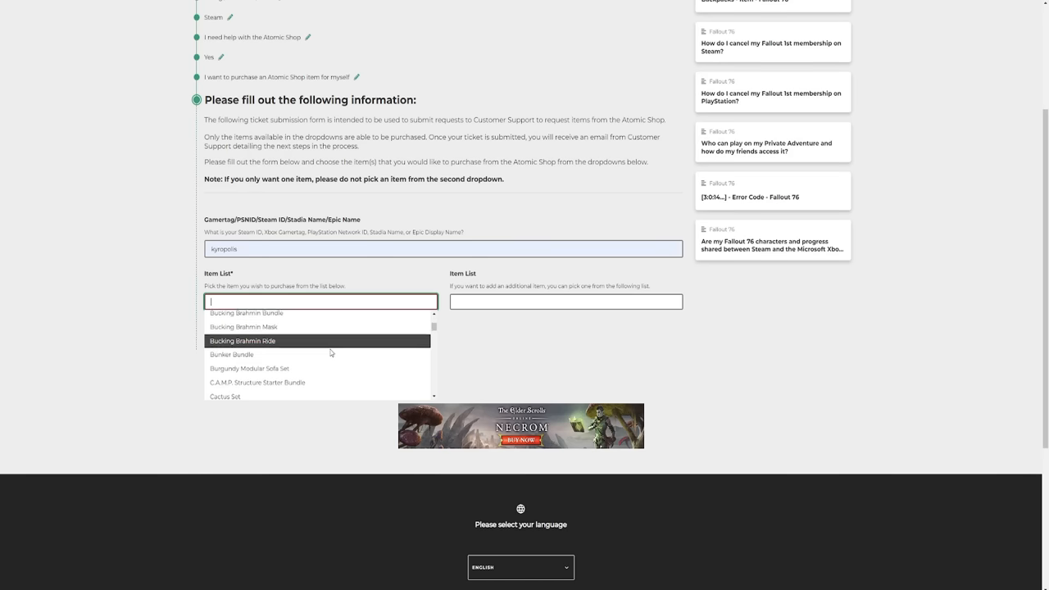
{"action": "scroll", "scroll_direction": "down", "scroll_amount": 3}
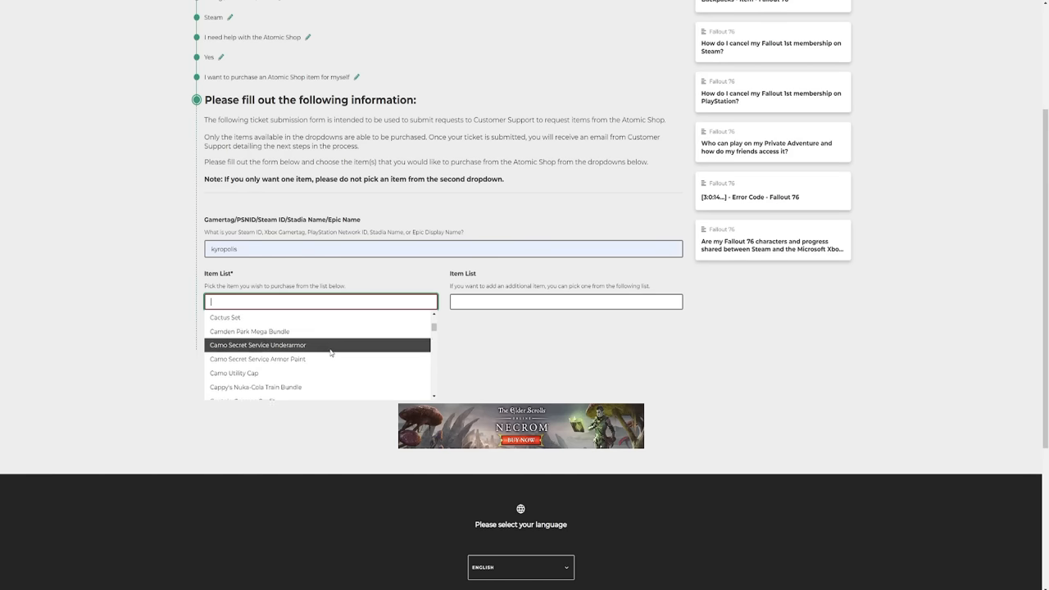
{"action": "scroll", "scroll_direction": "down", "scroll_amount": 3}
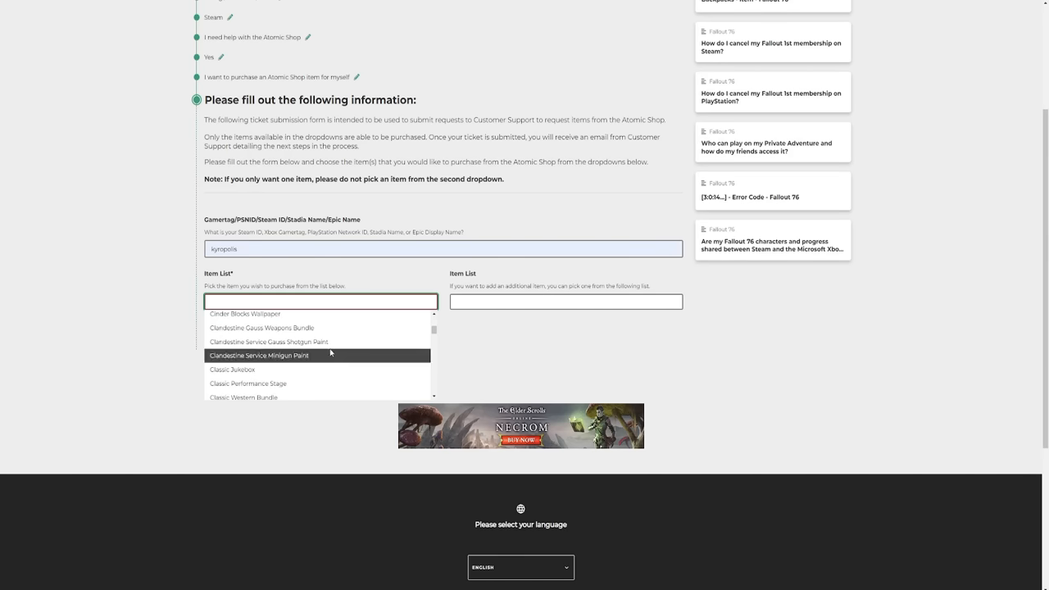
{"action": "scroll", "scroll_direction": "down", "scroll_amount": 3}
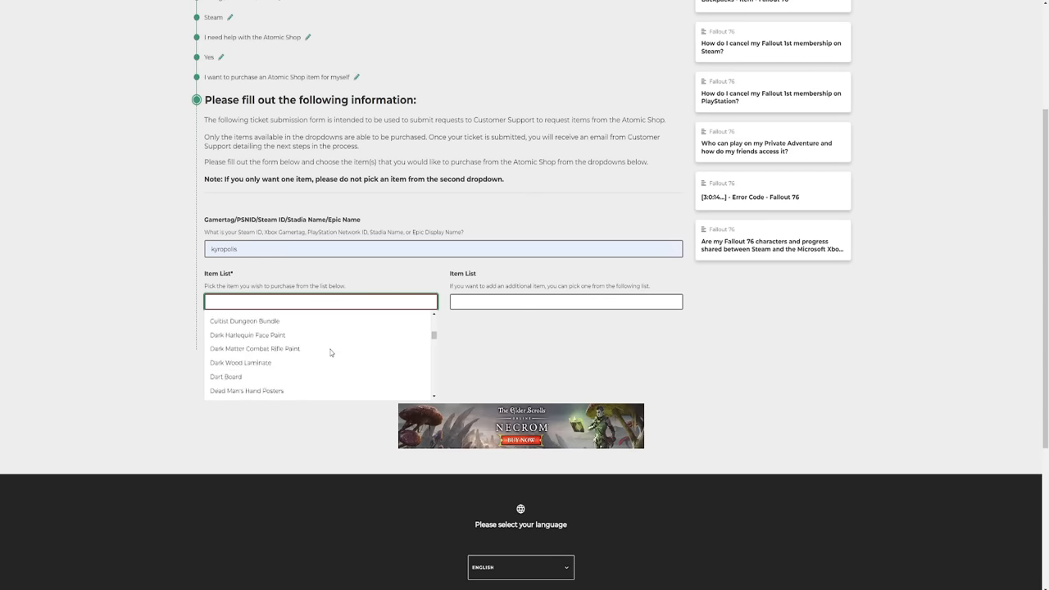
{"action": "scroll", "scroll_direction": "down", "scroll_amount": 3}
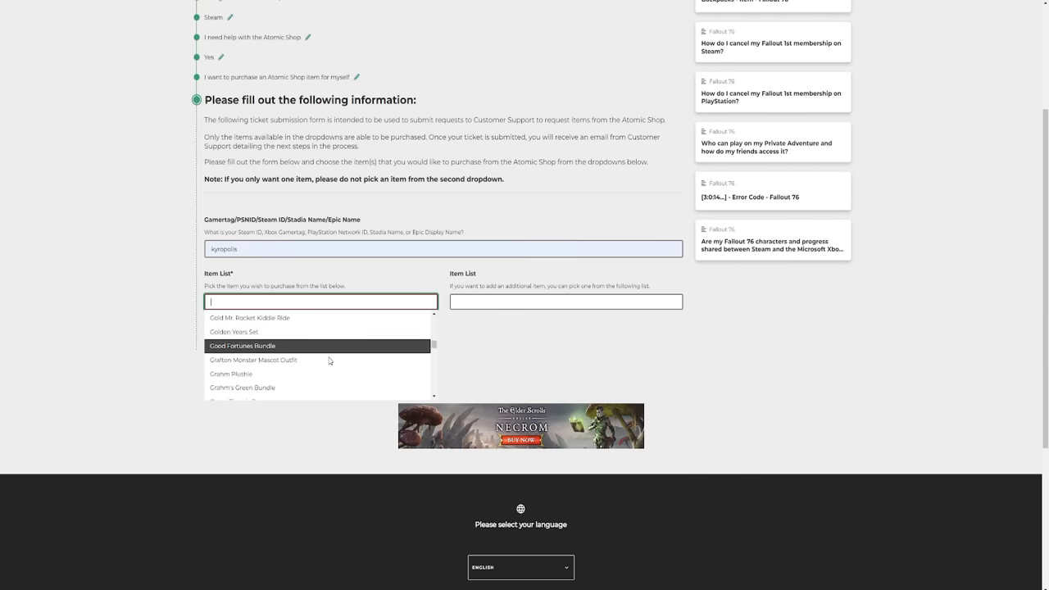
{"action": "scroll", "scroll_direction": "down", "scroll_amount": 3}
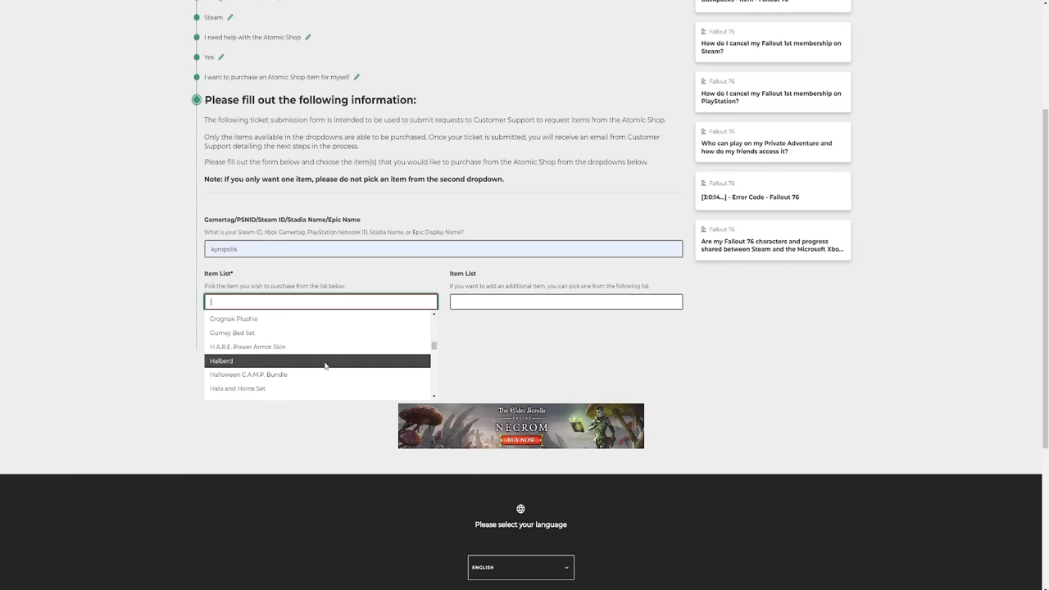
{"action": "mouse_move", "coordinate": [315, 374]}
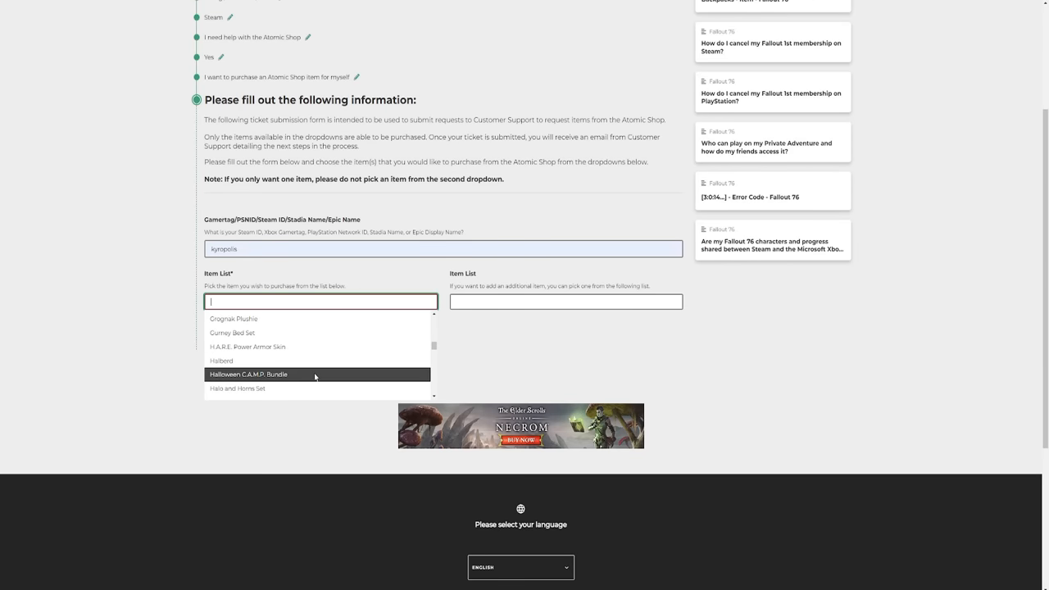
{"action": "mouse_move", "coordinate": [367, 318]}
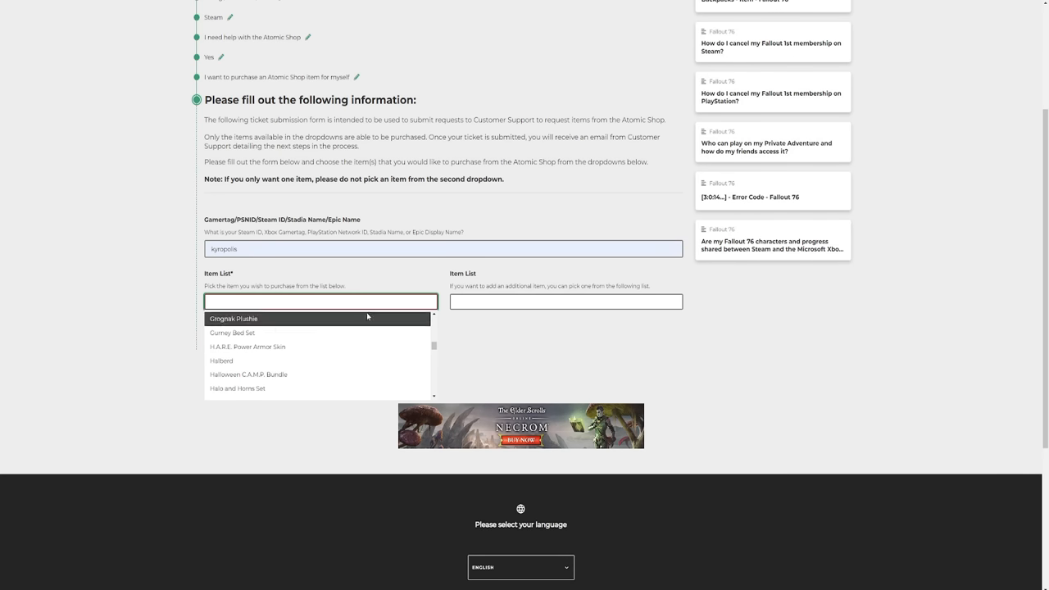
{"action": "mouse_move", "coordinate": [345, 373]}
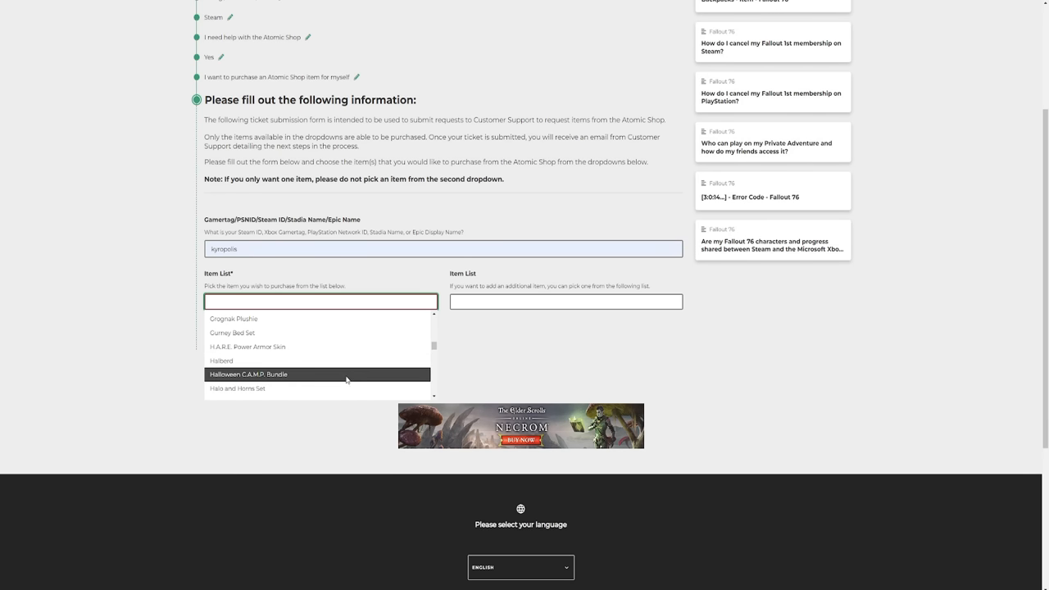
{"action": "scroll", "scroll_direction": "down", "scroll_amount": 3}
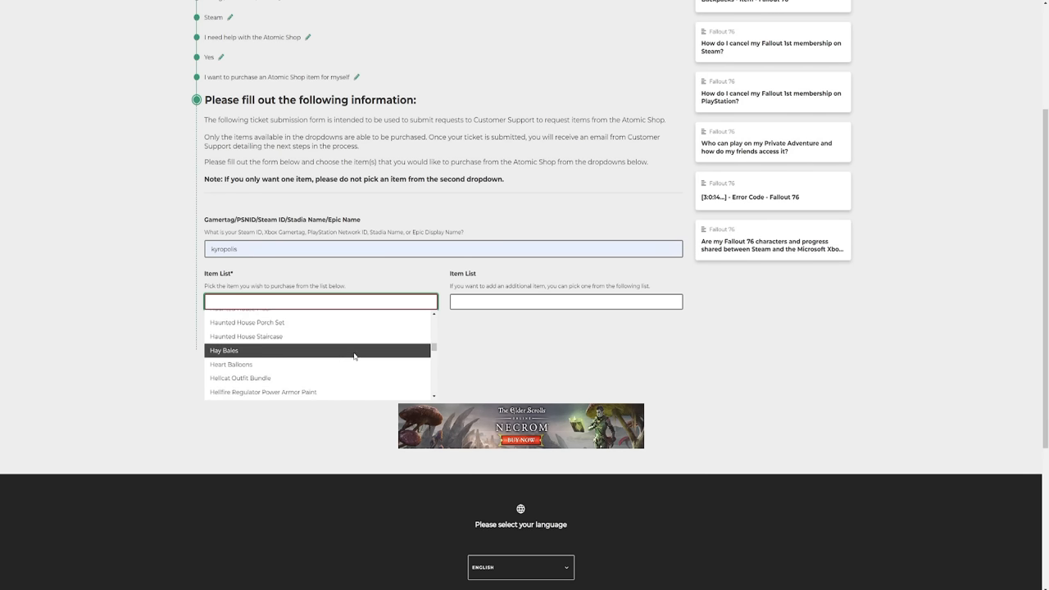
{"action": "left_click", "coordinate": [223, 351]}
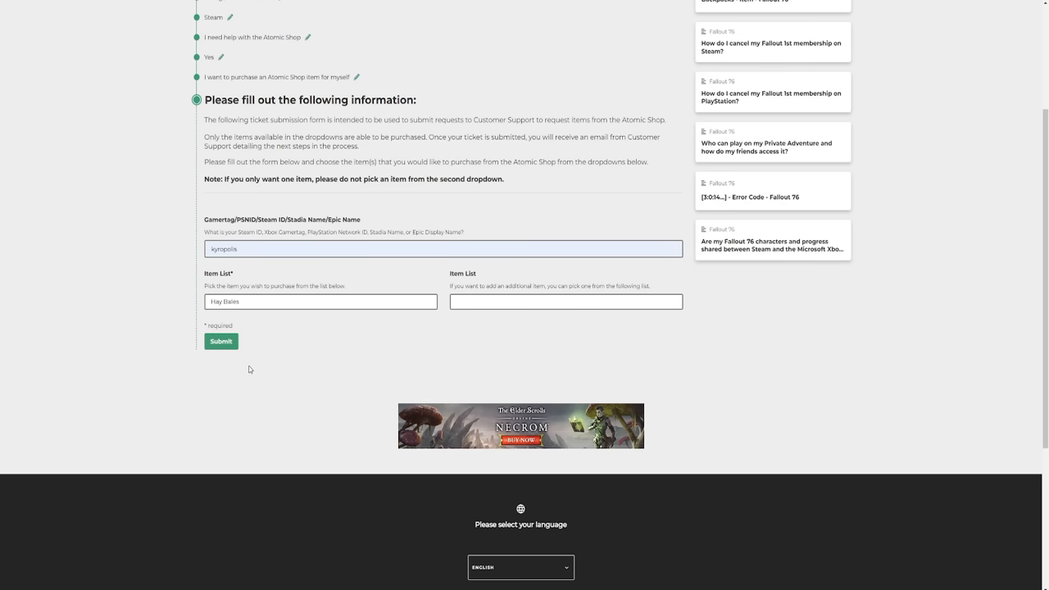
{"action": "mouse_move", "coordinate": [231, 182]}
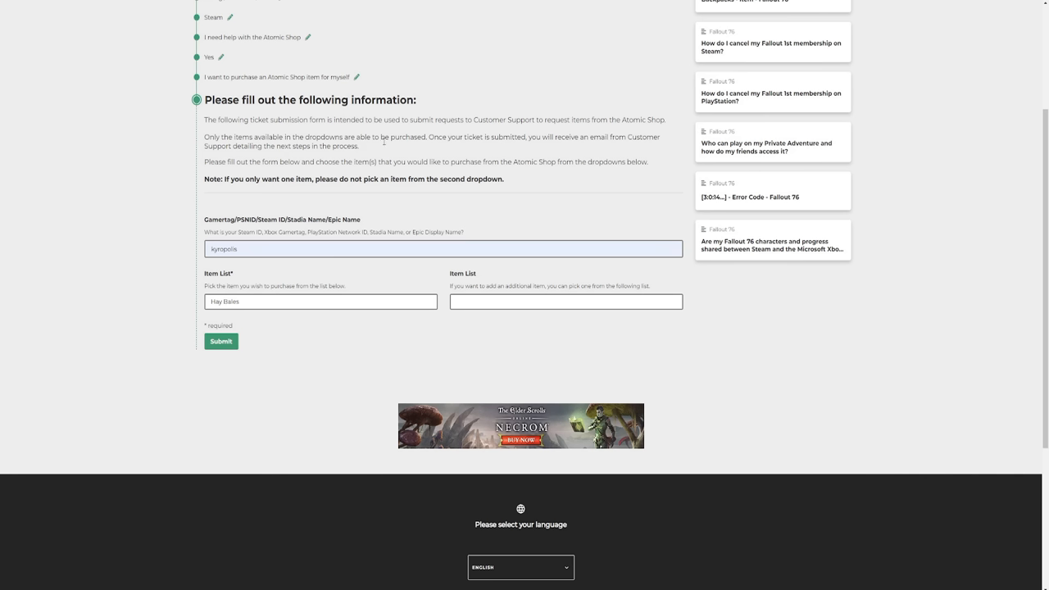
{"action": "mouse_move", "coordinate": [420, 144]}
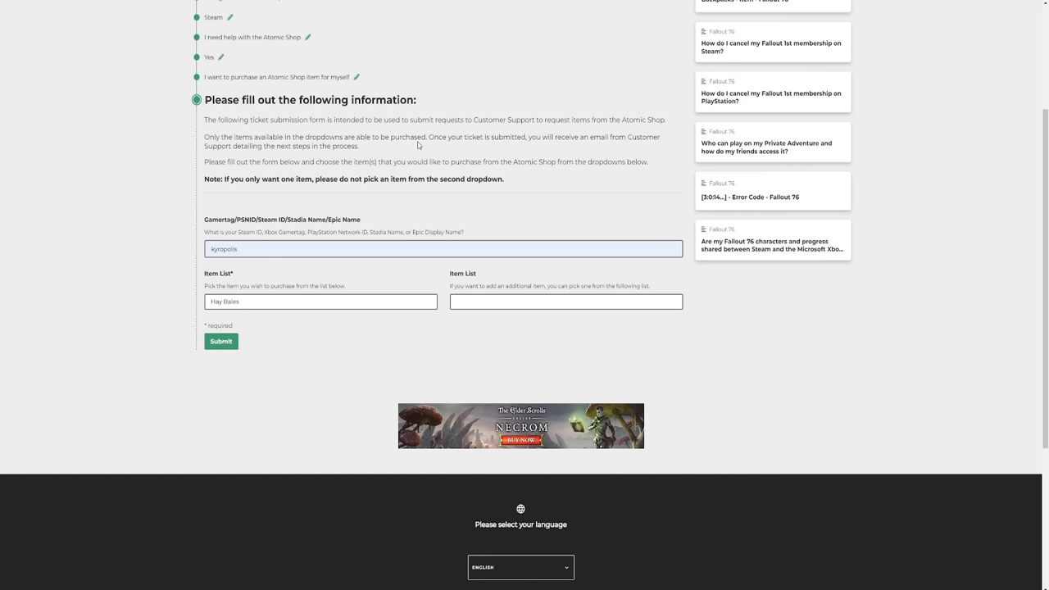
{"action": "mouse_move", "coordinate": [233, 359]}
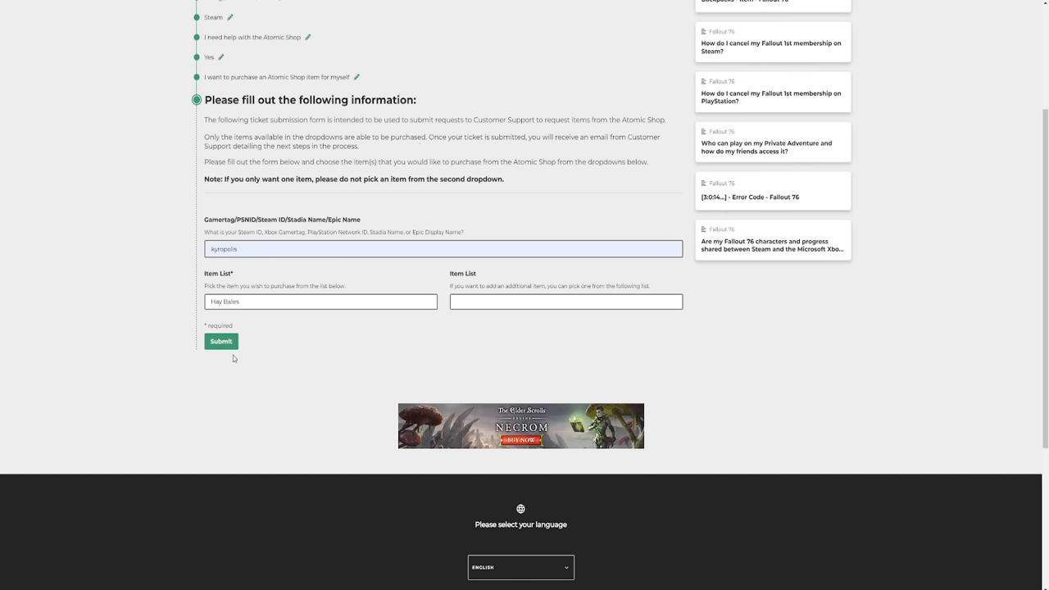
{"action": "left_click", "coordinate": [220, 341]}
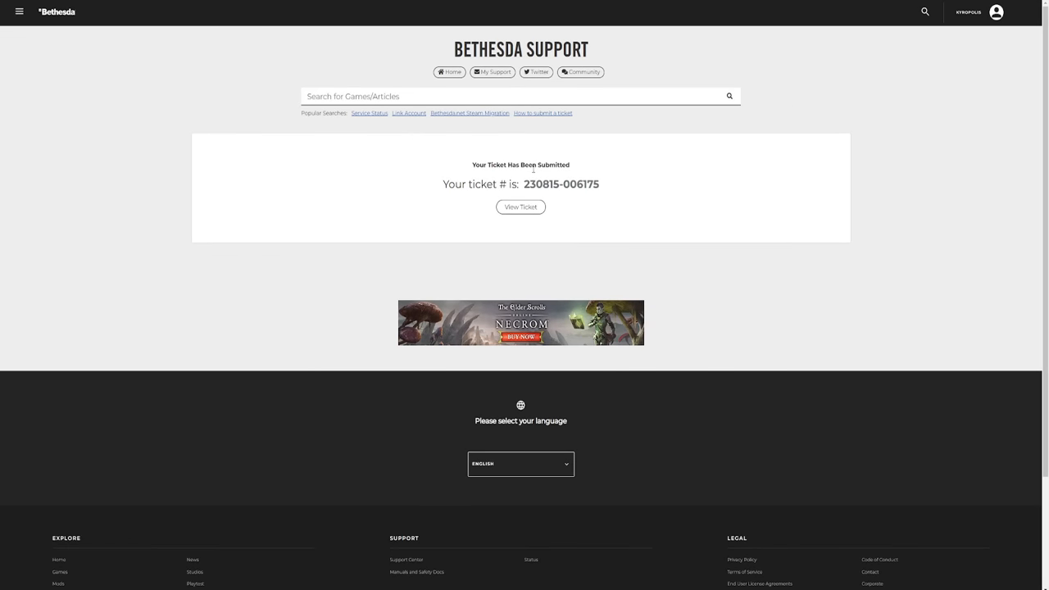
{"action": "left_click", "coordinate": [521, 207]}
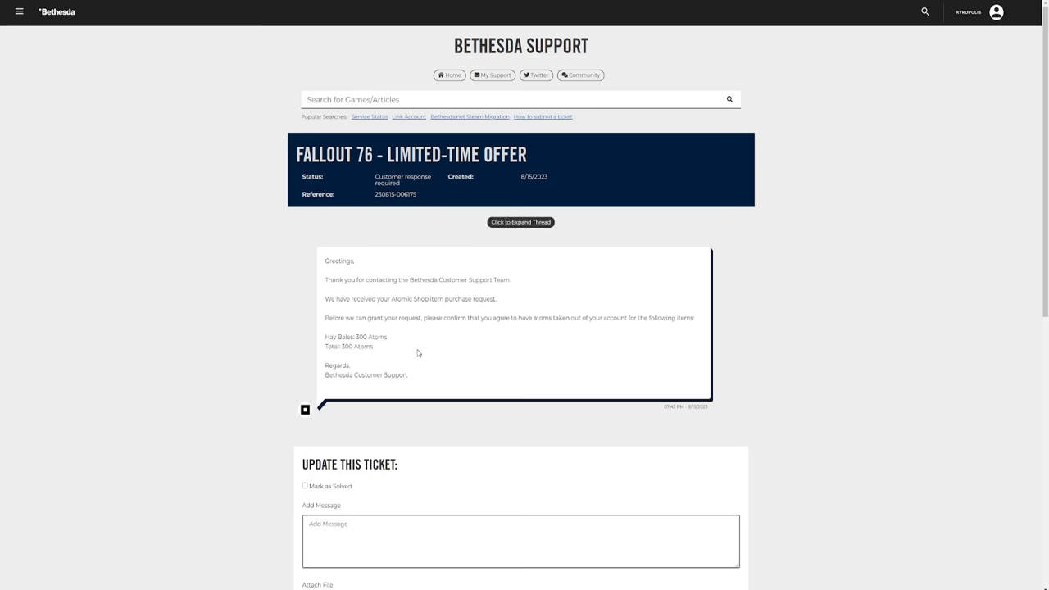
{"action": "scroll", "scroll_direction": "down", "scroll_amount": 3}
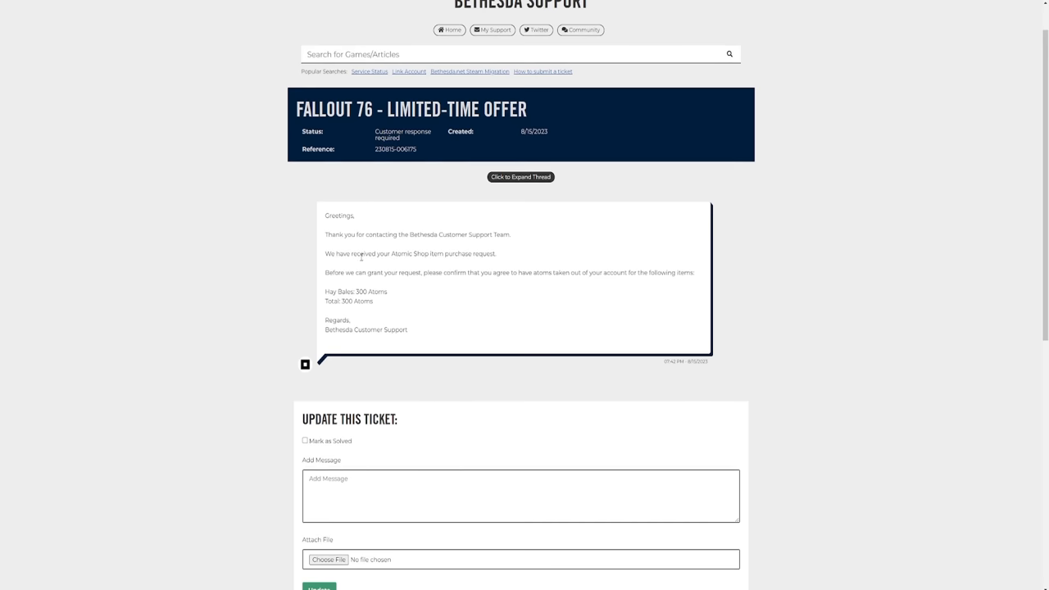
{"action": "mouse_move", "coordinate": [508, 256]}
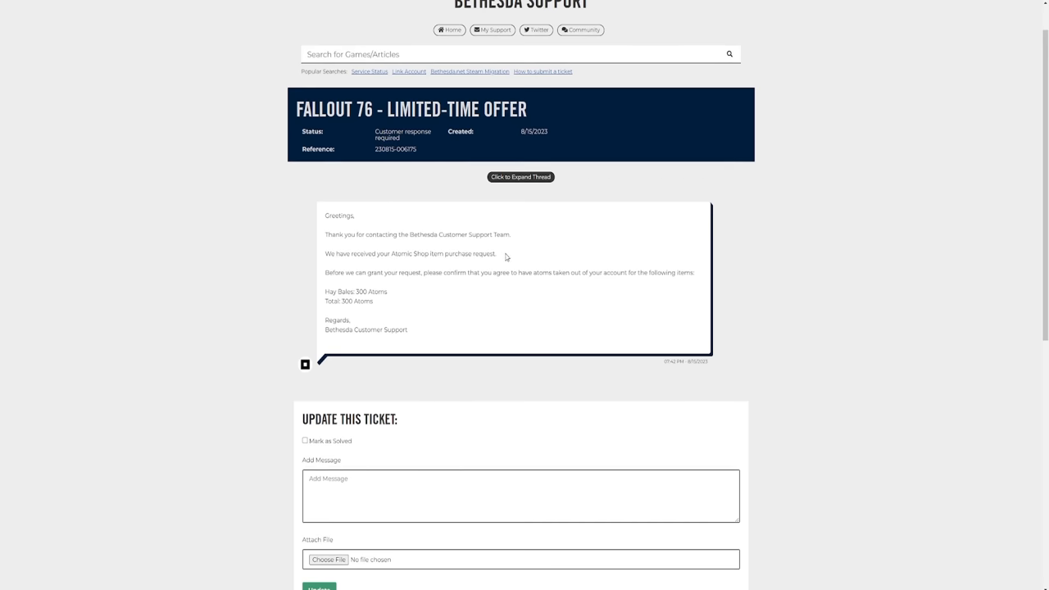
{"action": "mouse_move", "coordinate": [410, 272]}
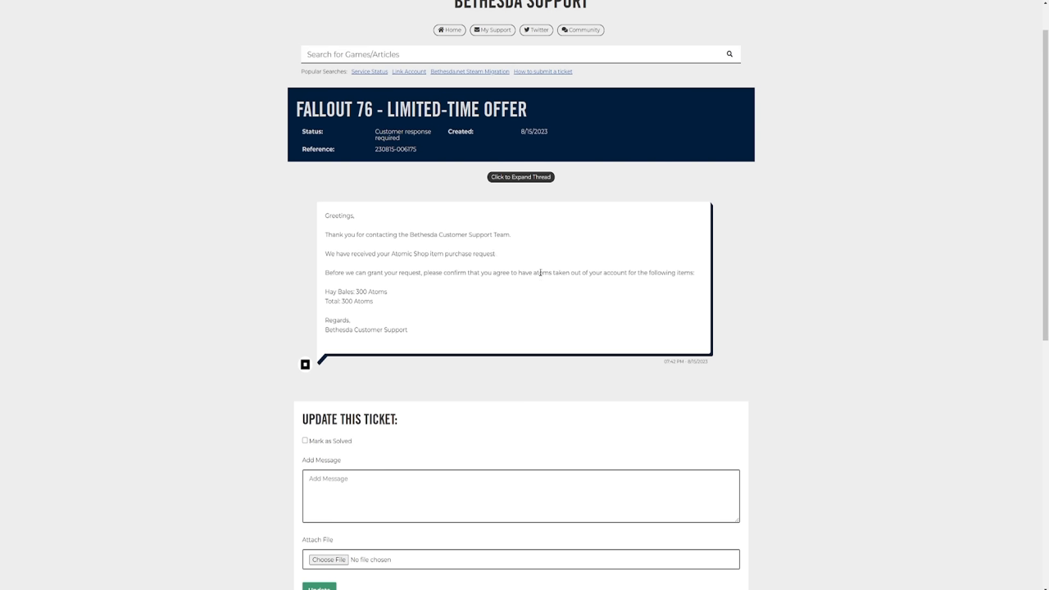
{"action": "mouse_move", "coordinate": [459, 277]}
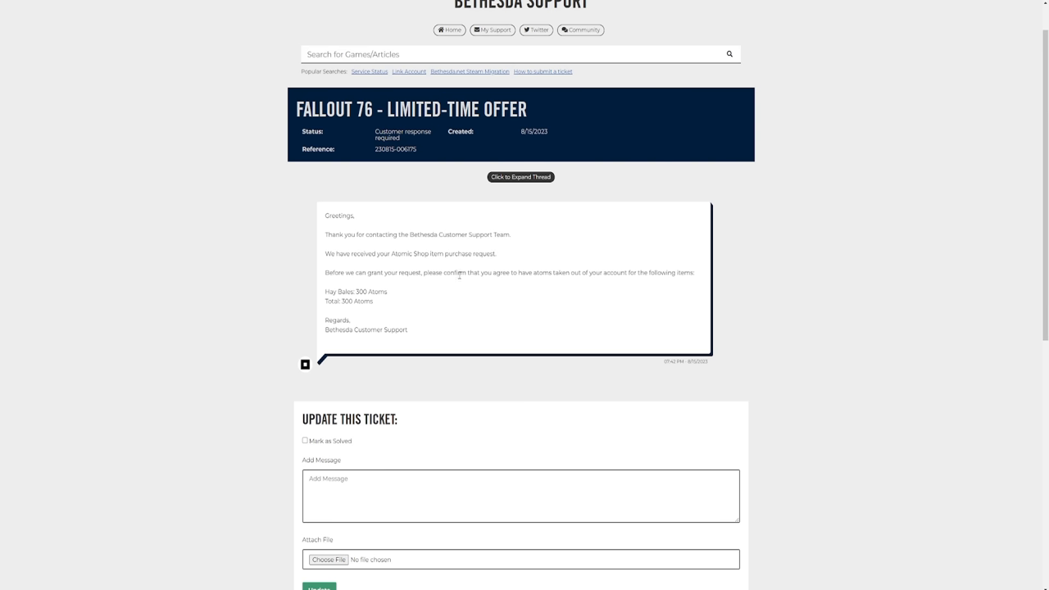
{"action": "mouse_move", "coordinate": [364, 291]}
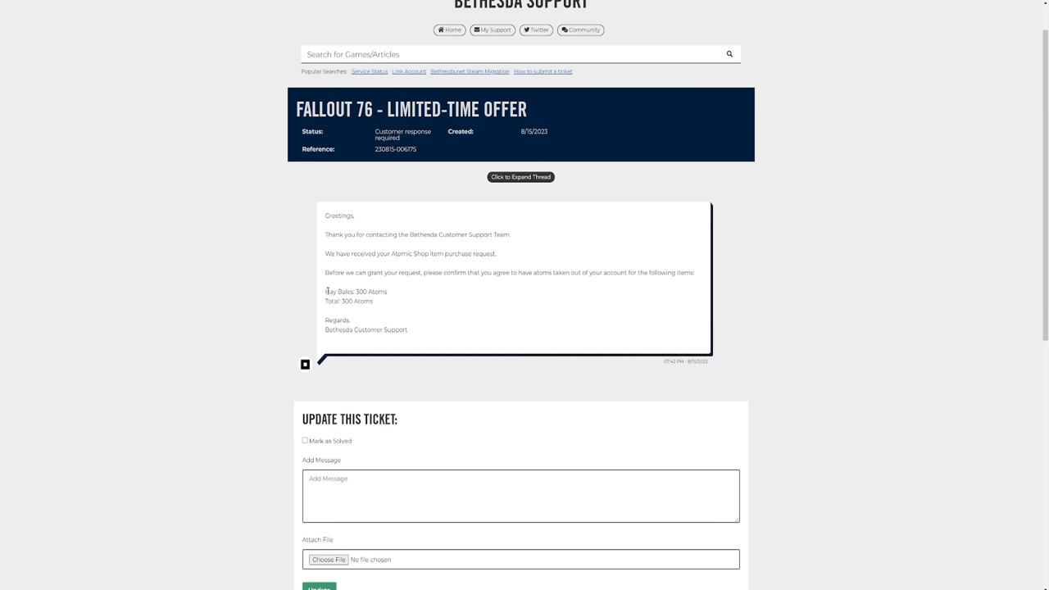
{"action": "mouse_move", "coordinate": [331, 288]}
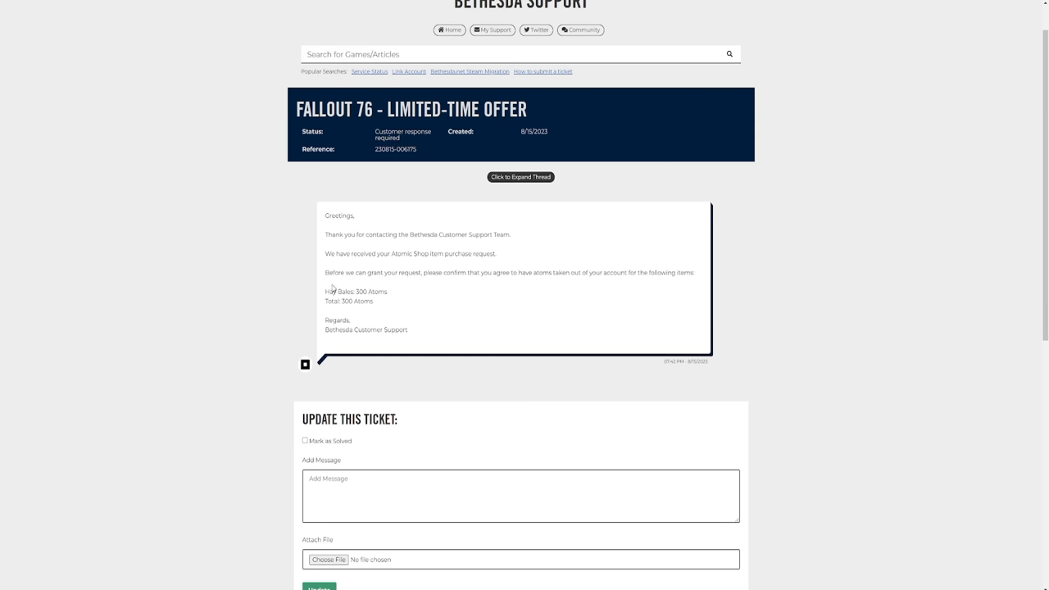
{"action": "mouse_move", "coordinate": [279, 256]}
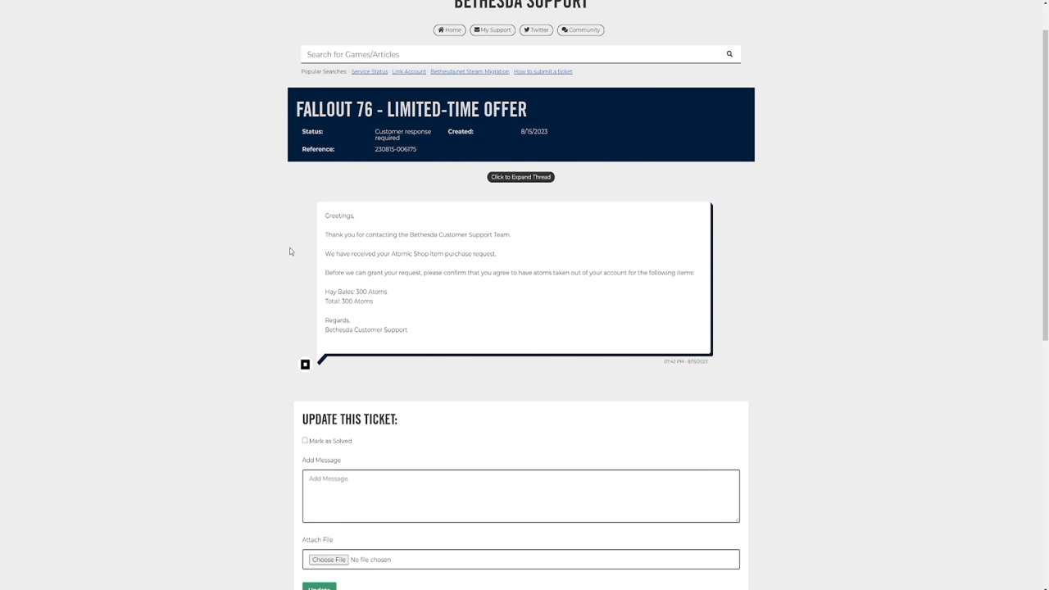
{"action": "mouse_move", "coordinate": [604, 252]}
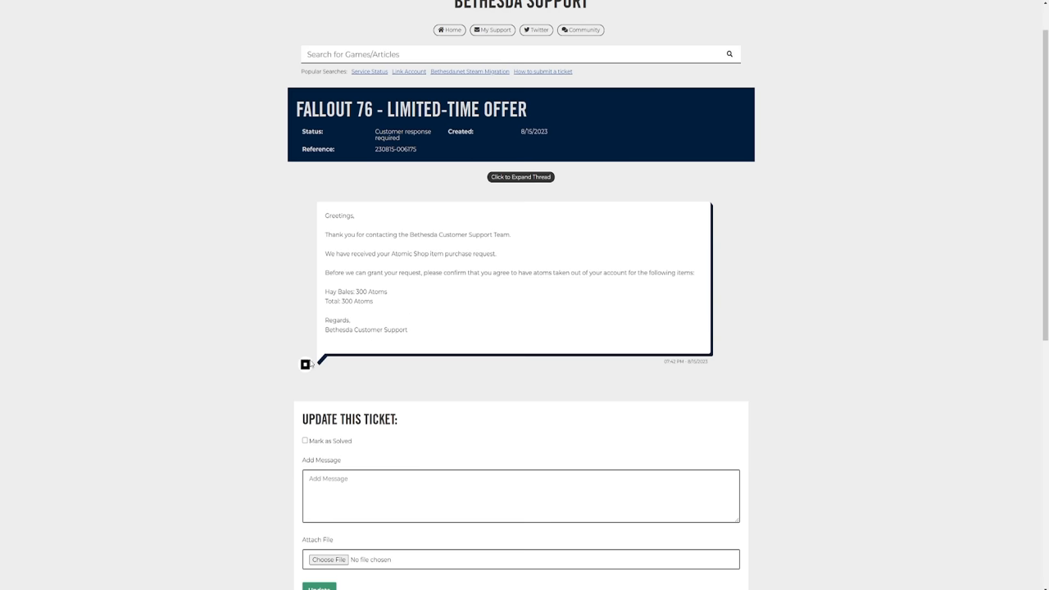
{"action": "left_click", "coordinate": [516, 504]}
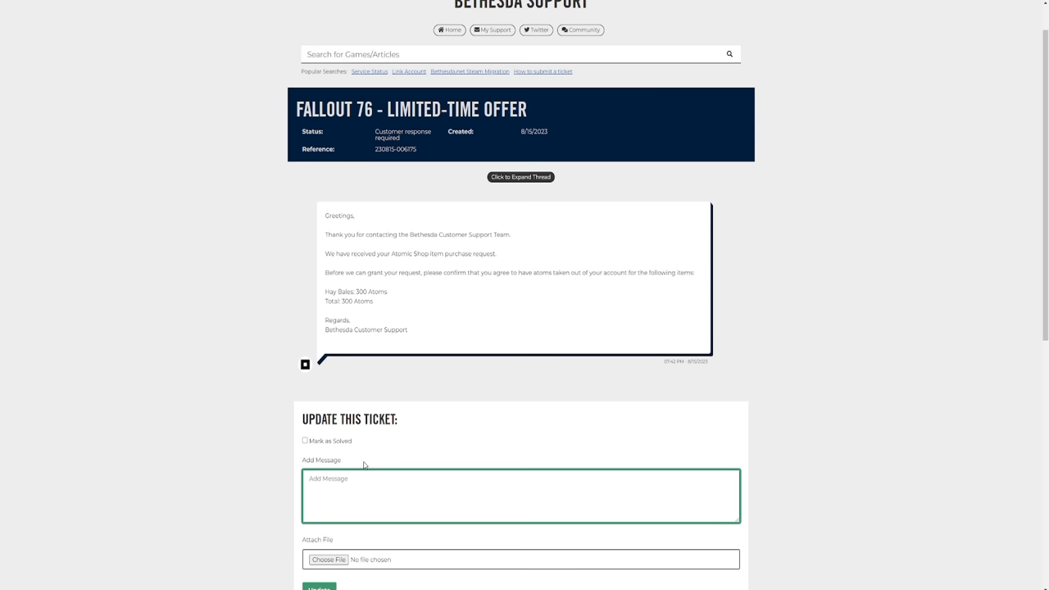
{"action": "mouse_move", "coordinate": [449, 193]}
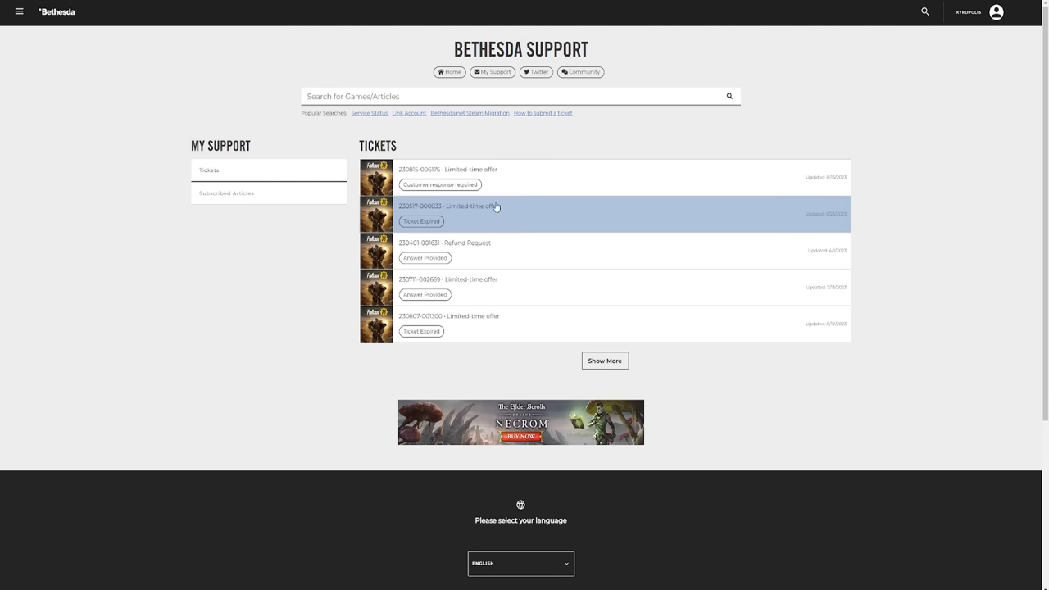
{"action": "mouse_move", "coordinate": [570, 252]}
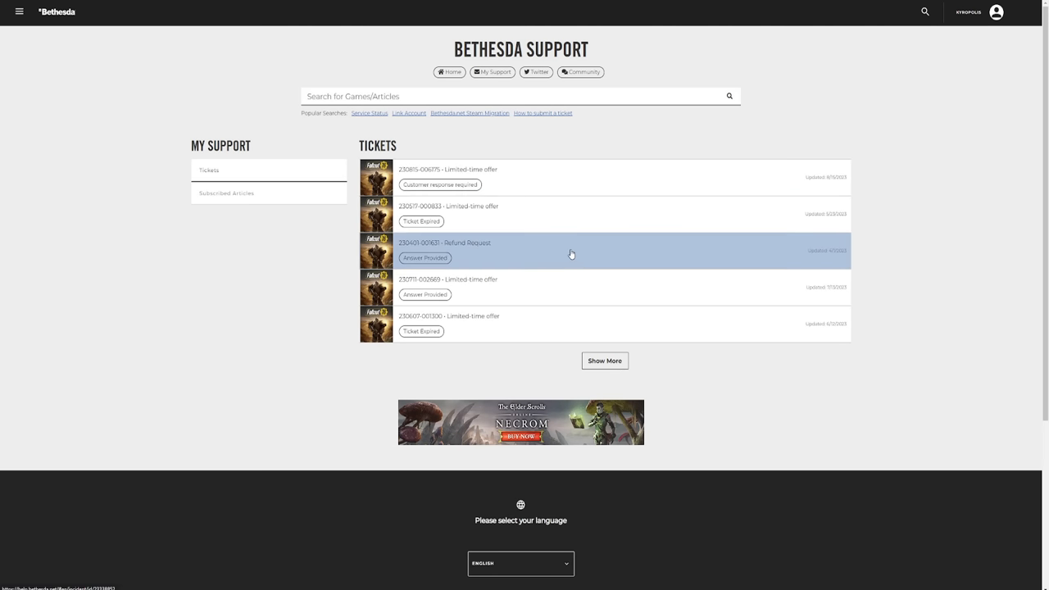
{"action": "mouse_move", "coordinate": [457, 292]}
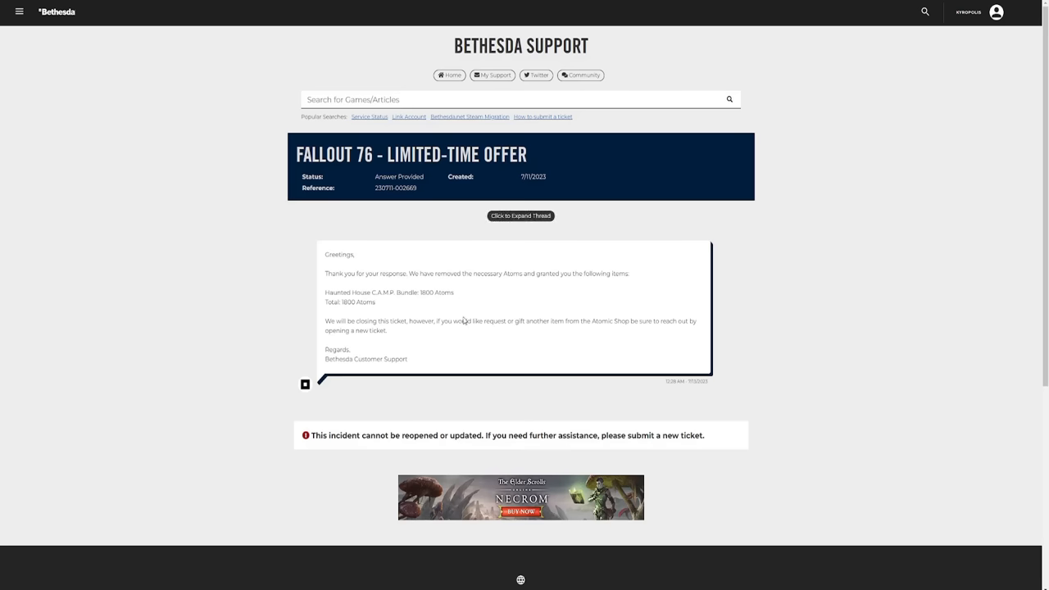
Expand the older ticket thread showing the 1800-Atom removal agreement and the bundle grant.
{"action": "scroll", "scroll_direction": "down", "scroll_amount": 3}
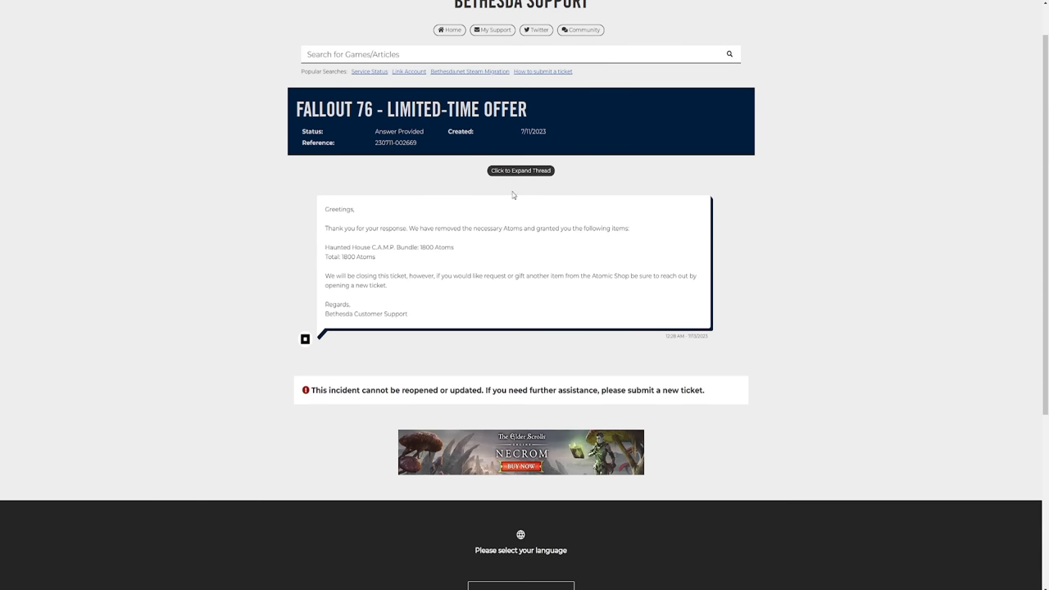
{"action": "left_click", "coordinate": [518, 171]}
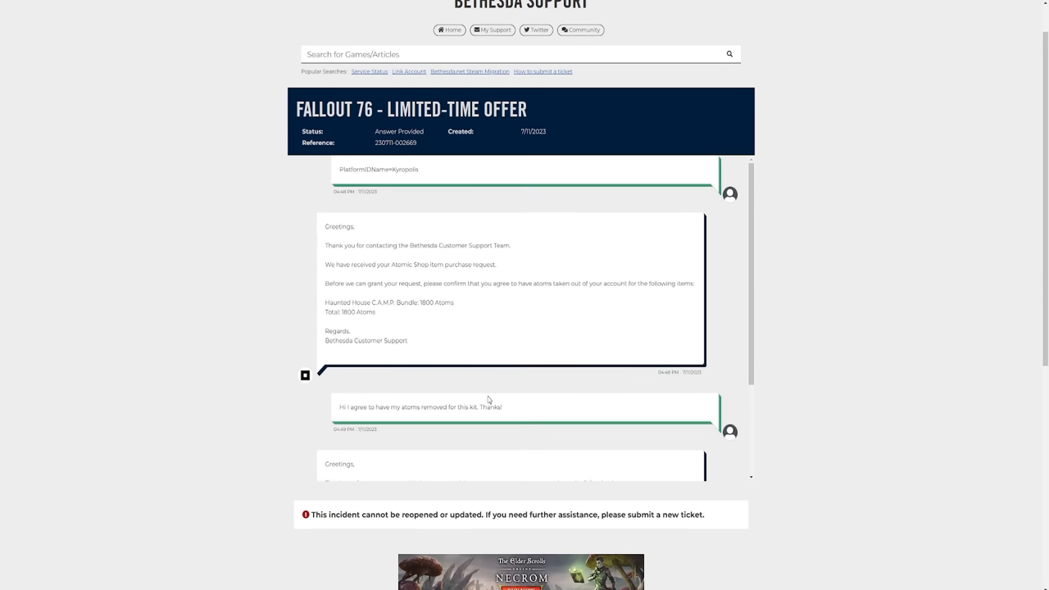
{"action": "scroll", "scroll_direction": "down", "scroll_amount": 3}
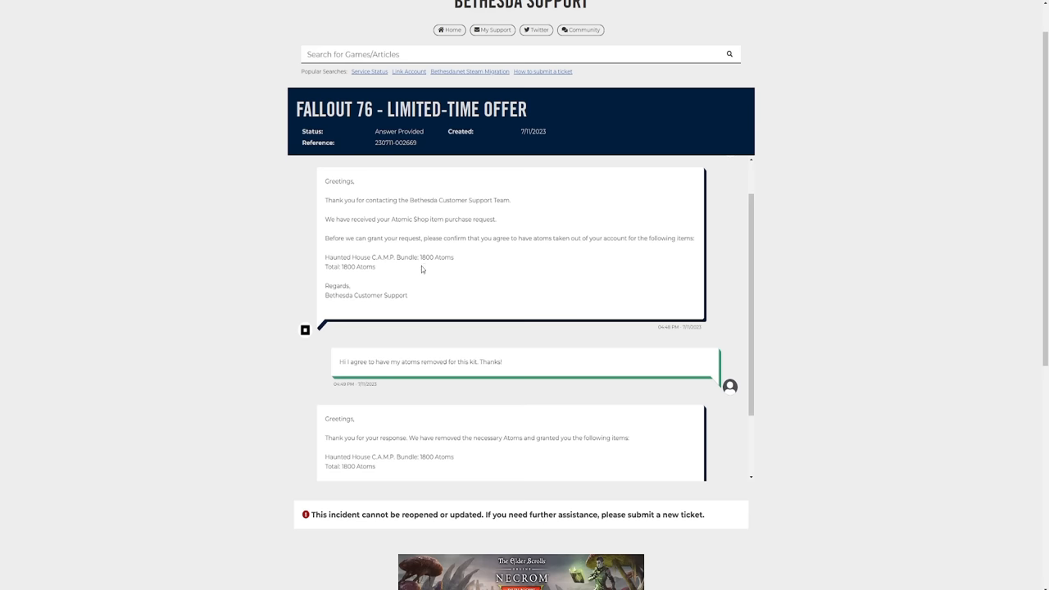
{"action": "mouse_move", "coordinate": [406, 220]}
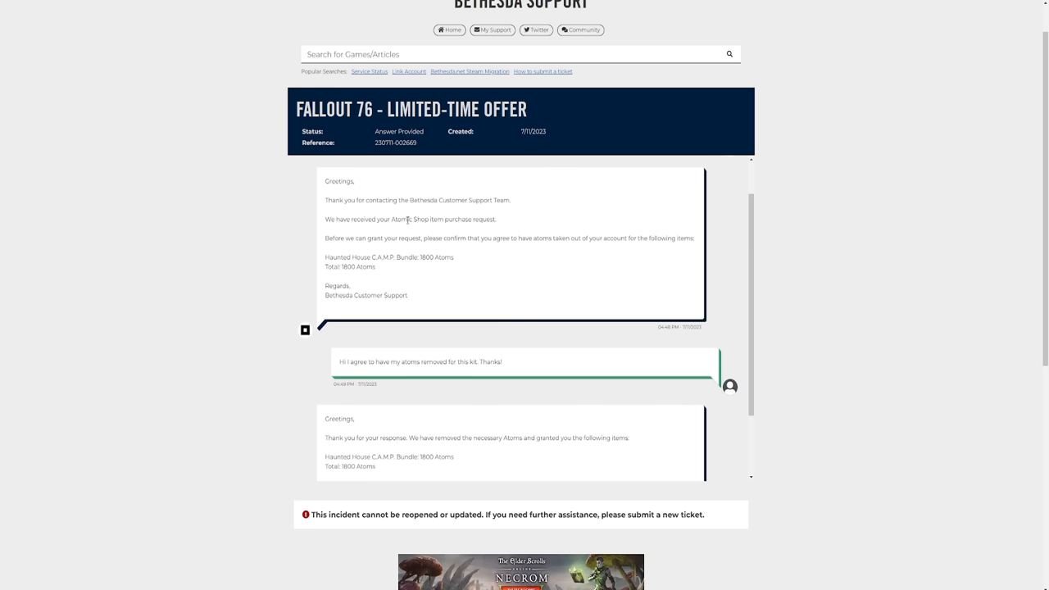
{"action": "scroll", "scroll_direction": "down", "scroll_amount": 3}
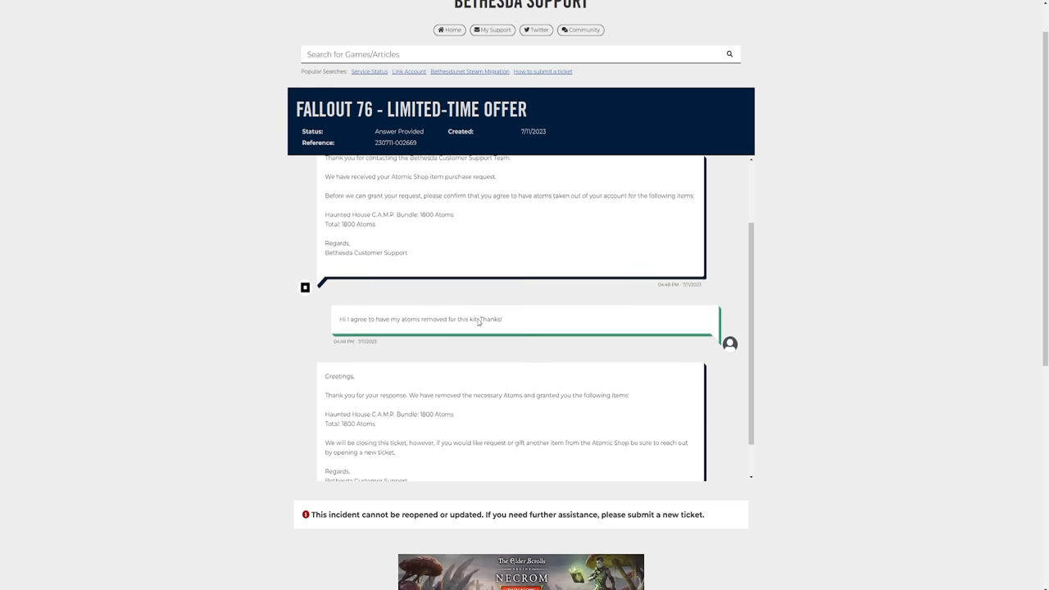
{"action": "scroll", "scroll_direction": "down", "scroll_amount": 3}
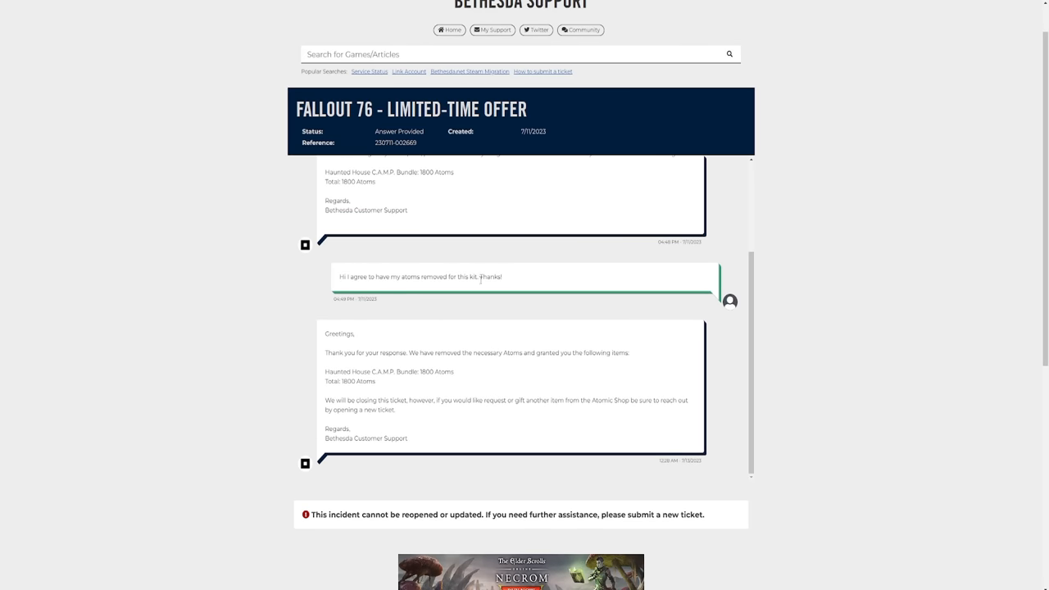
{"action": "scroll", "scroll_direction": "down", "scroll_amount": 3}
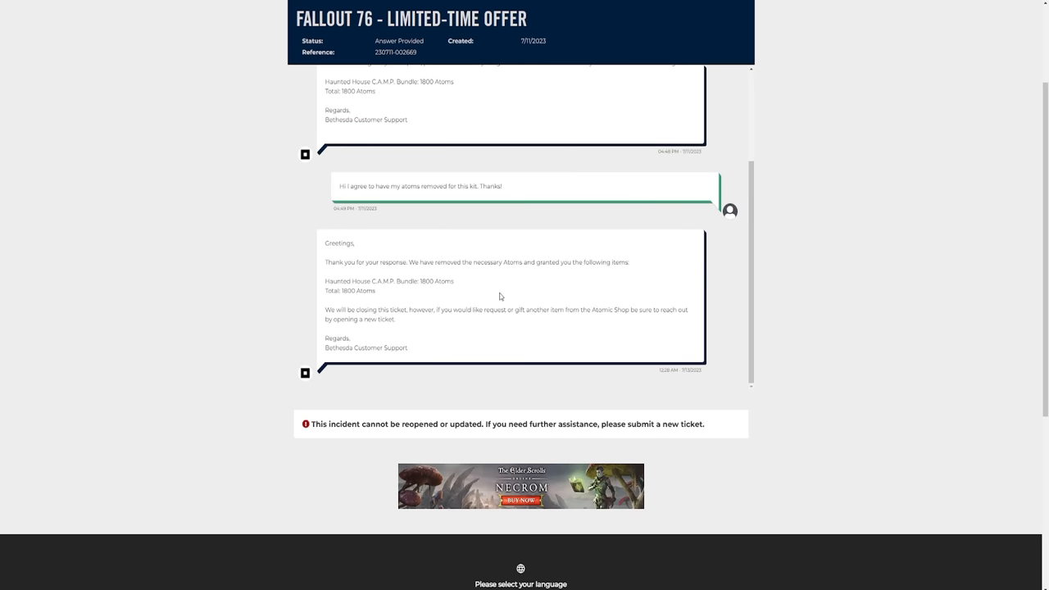
{"action": "mouse_move", "coordinate": [467, 298]}
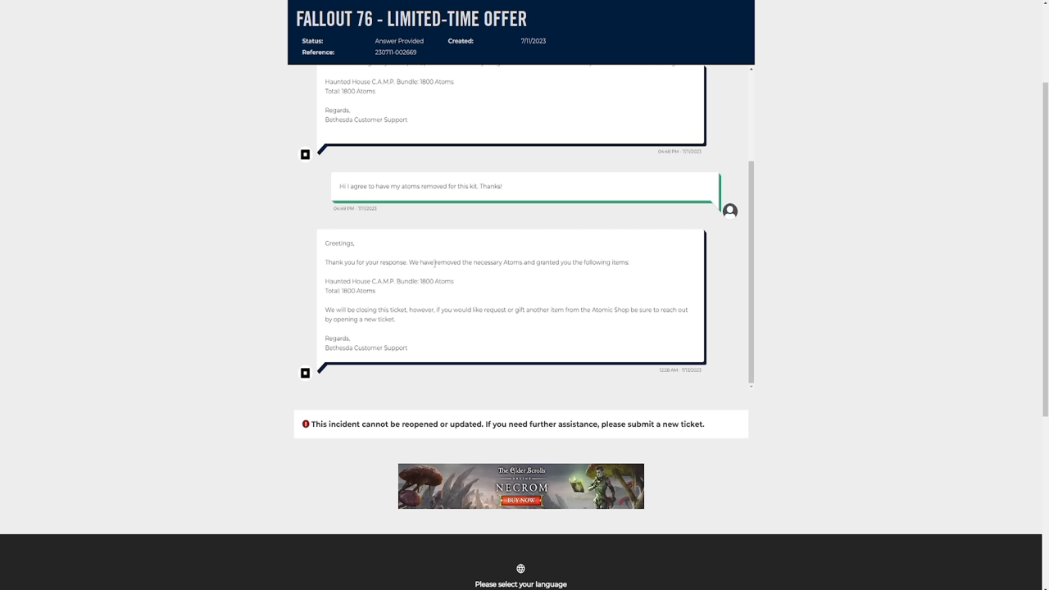
{"action": "mouse_move", "coordinate": [632, 265]}
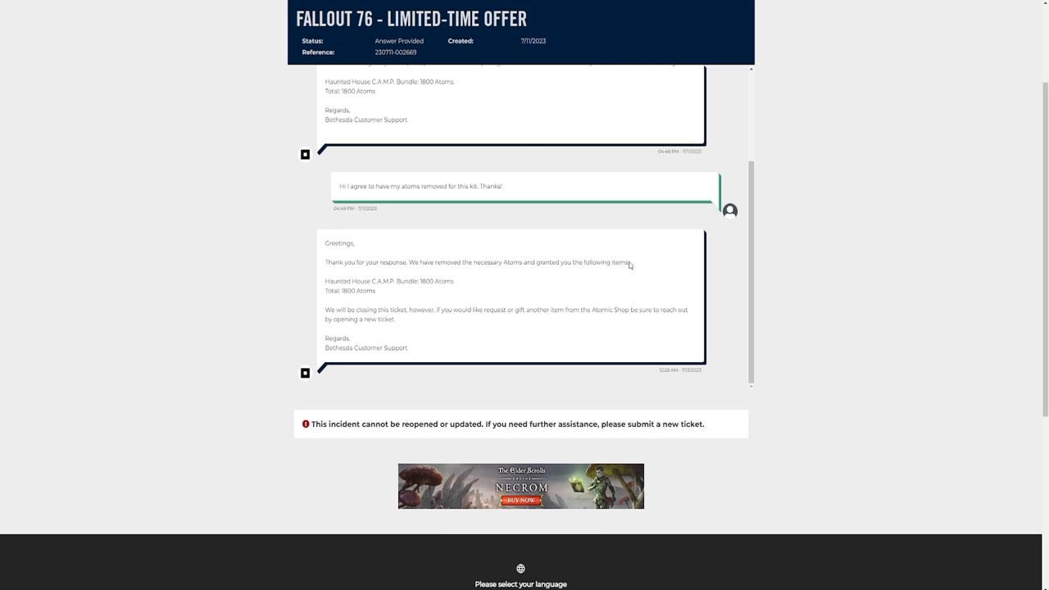
{"action": "mouse_move", "coordinate": [379, 282]}
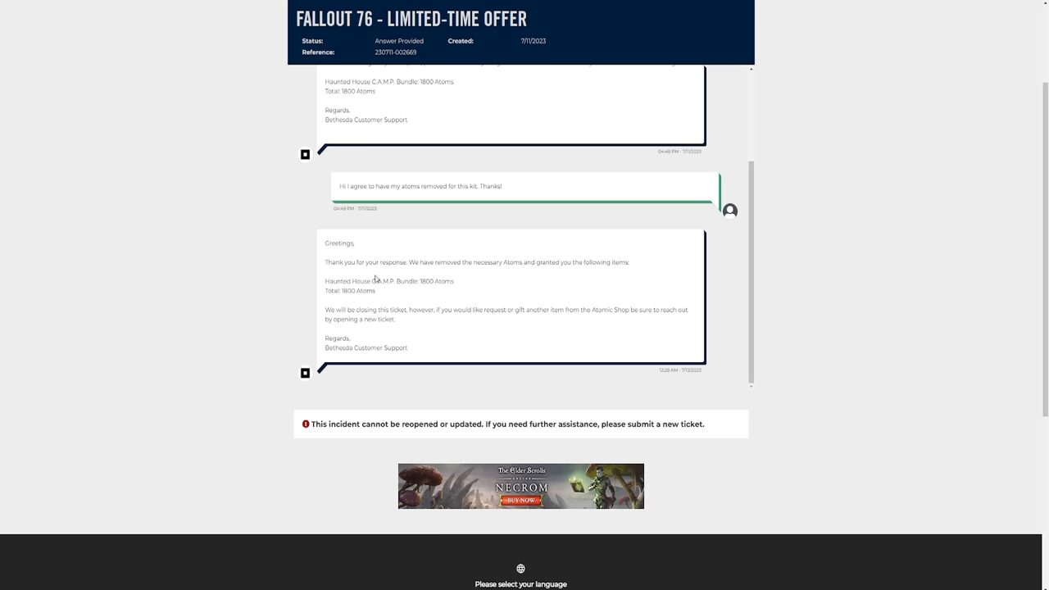
{"action": "mouse_move", "coordinate": [423, 331]}
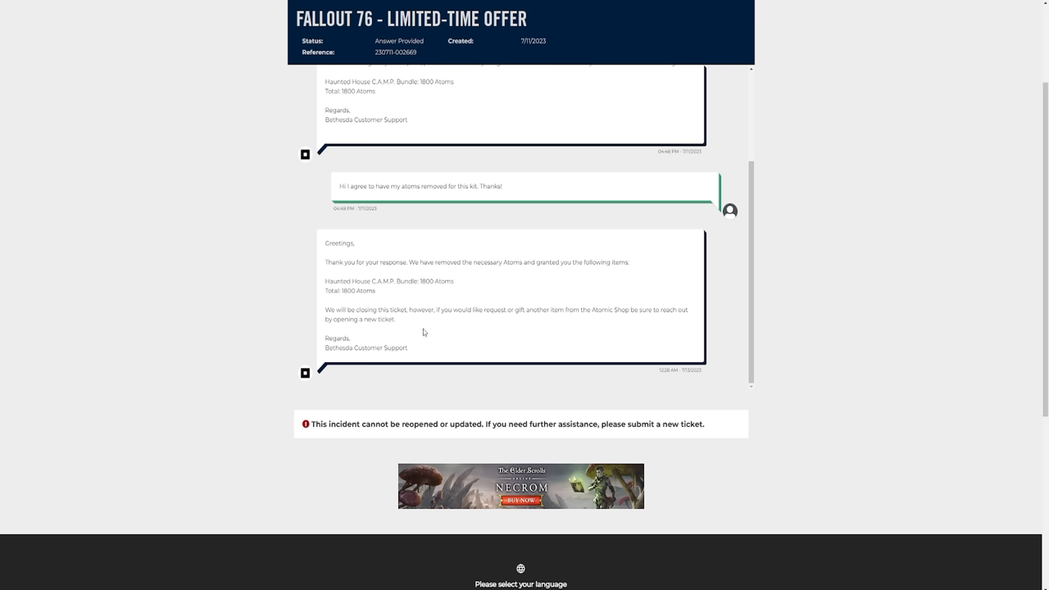
{"action": "mouse_move", "coordinate": [429, 307]}
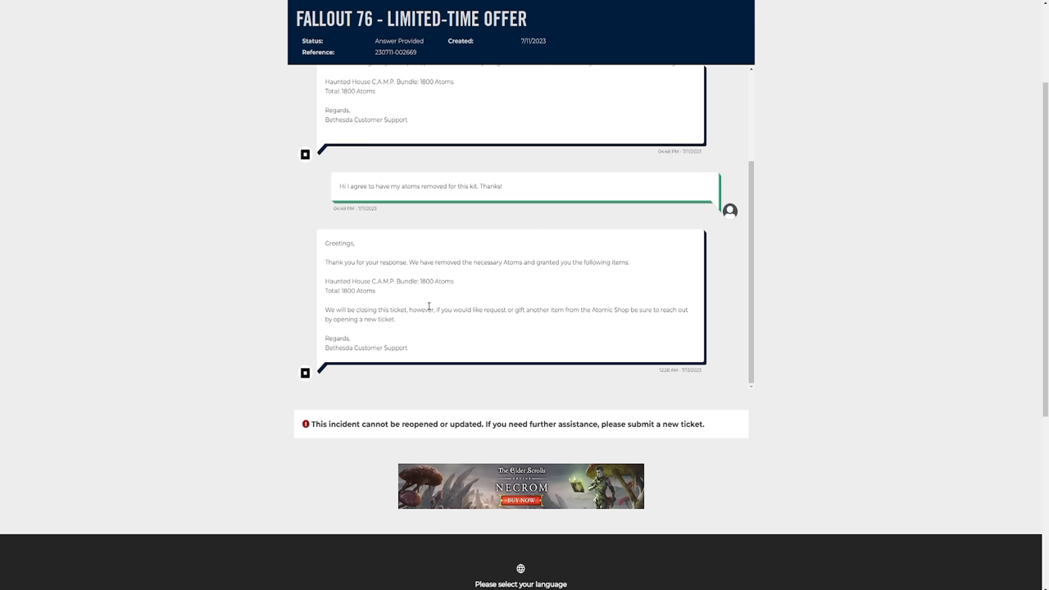
{"action": "scroll", "scroll_direction": "up", "scroll_amount": 3}
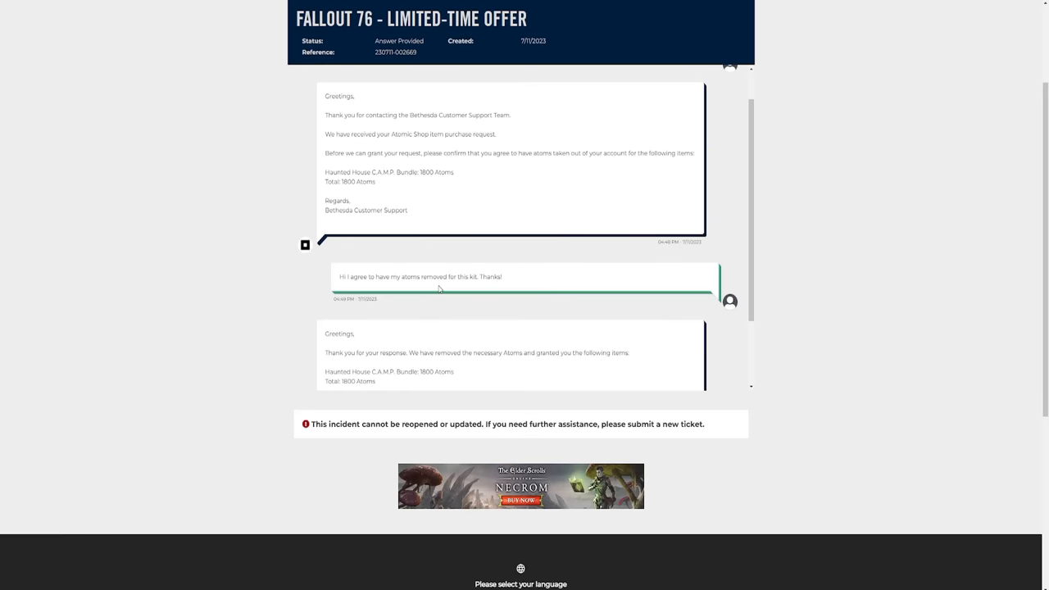
{"action": "scroll", "scroll_direction": "down", "scroll_amount": 3}
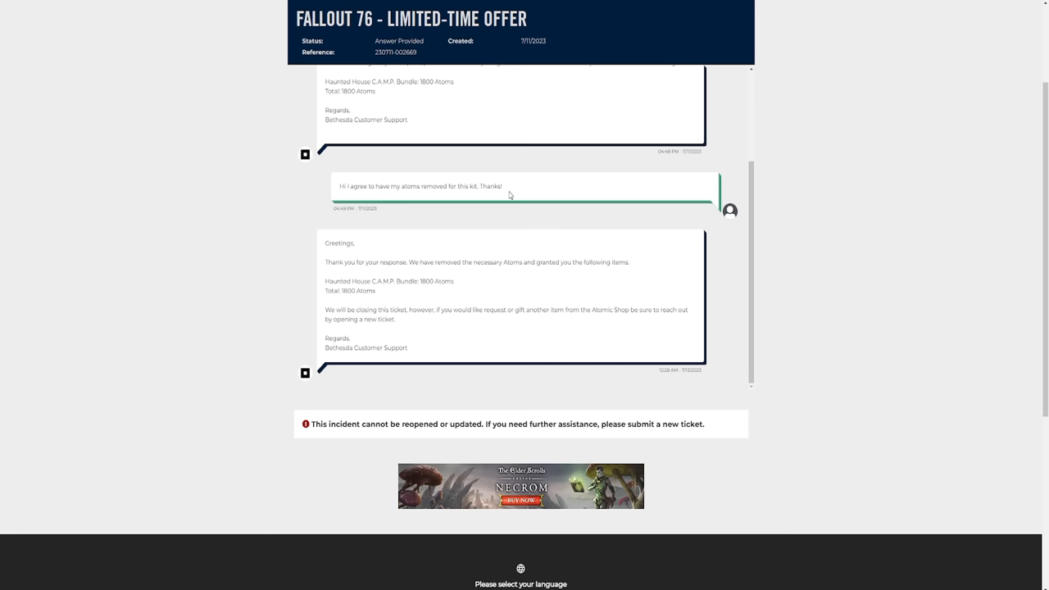
{"action": "mouse_move", "coordinate": [439, 239]}
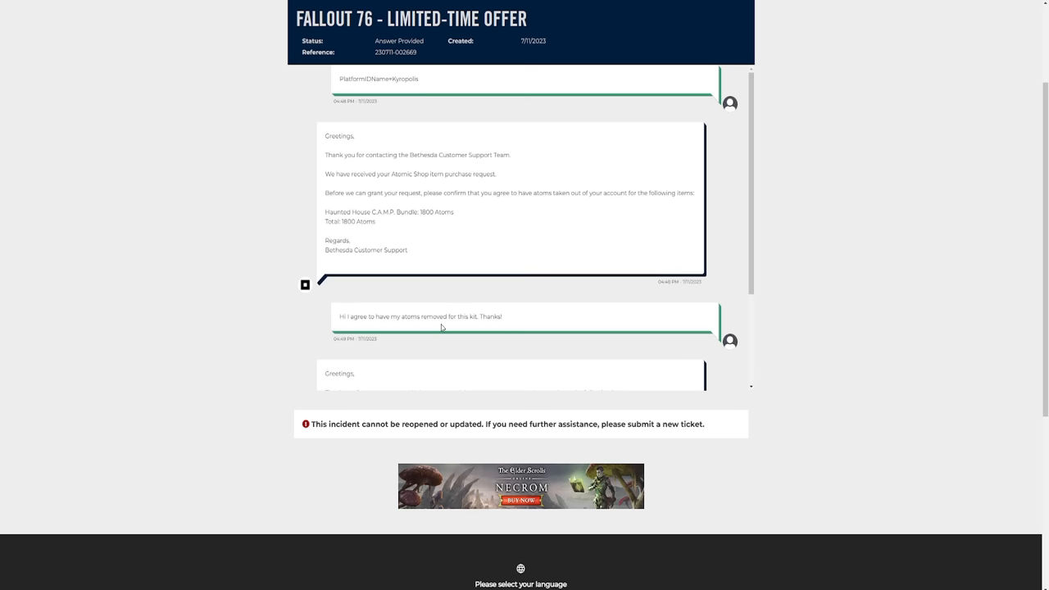
{"action": "scroll", "scroll_direction": "down", "scroll_amount": 3}
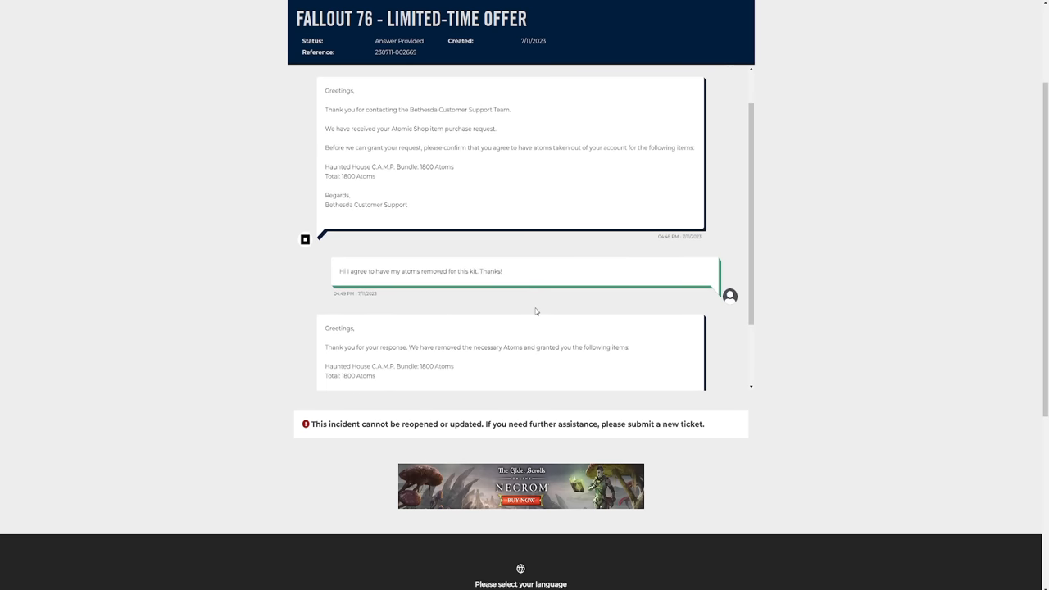
{"action": "mouse_move", "coordinate": [495, 213]}
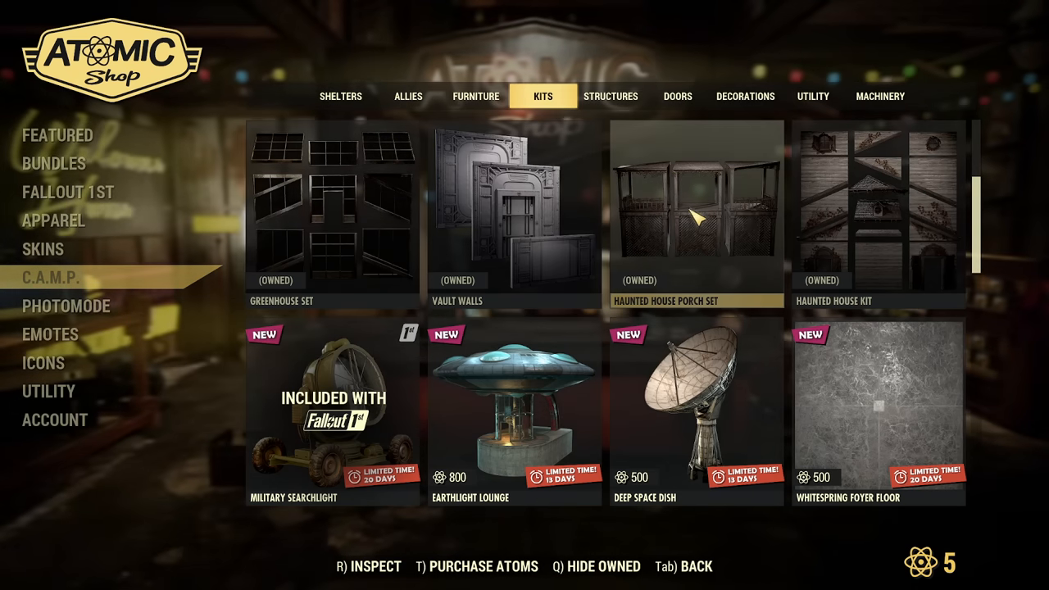
Check the Atomic Shop C.A.M.P. kits showing Haunted House Kit and Porch Set owned, then browse Decorations.
{"action": "left_click", "coordinate": [611, 95]}
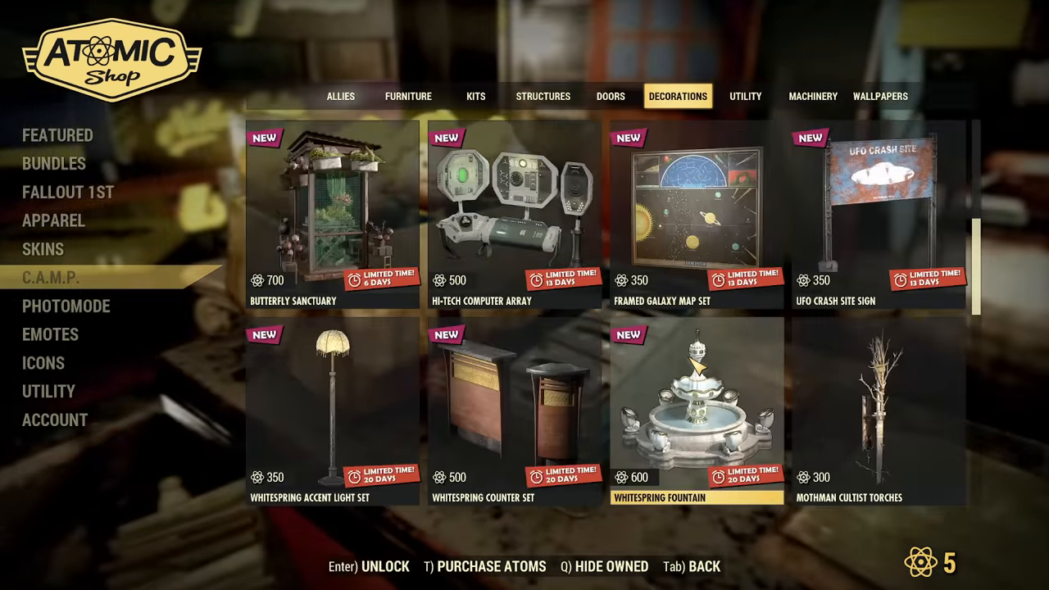
{"action": "scroll", "scroll_direction": "down", "scroll_amount": 3}
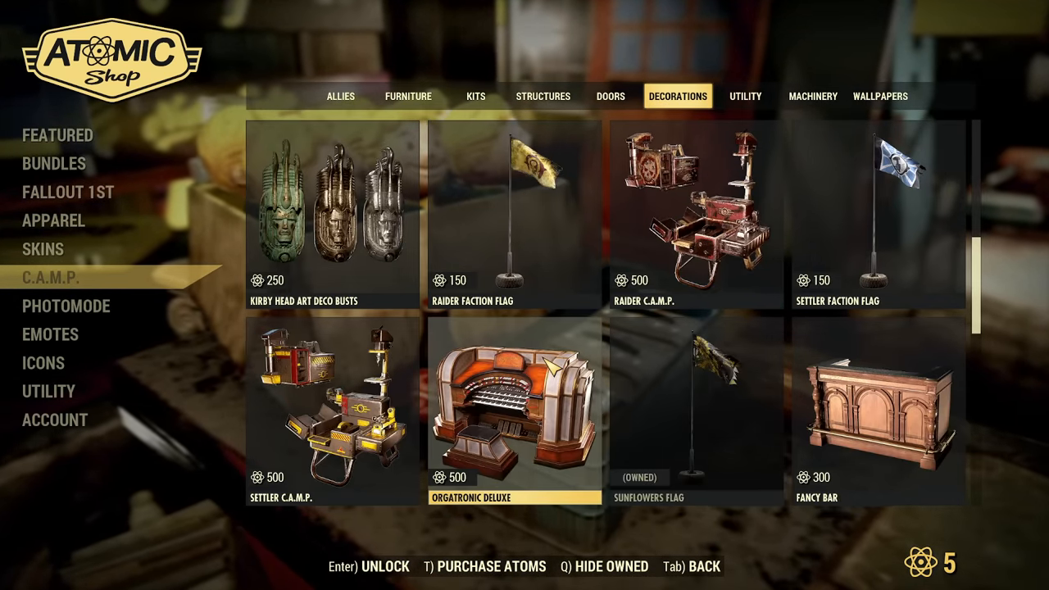
{"action": "scroll", "scroll_direction": "down", "scroll_amount": 3}
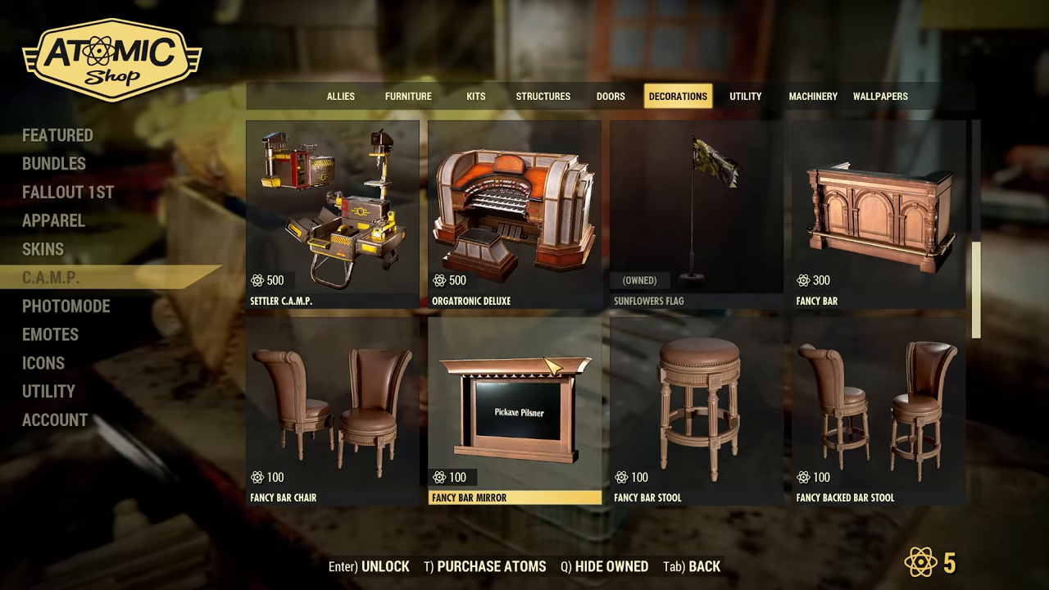